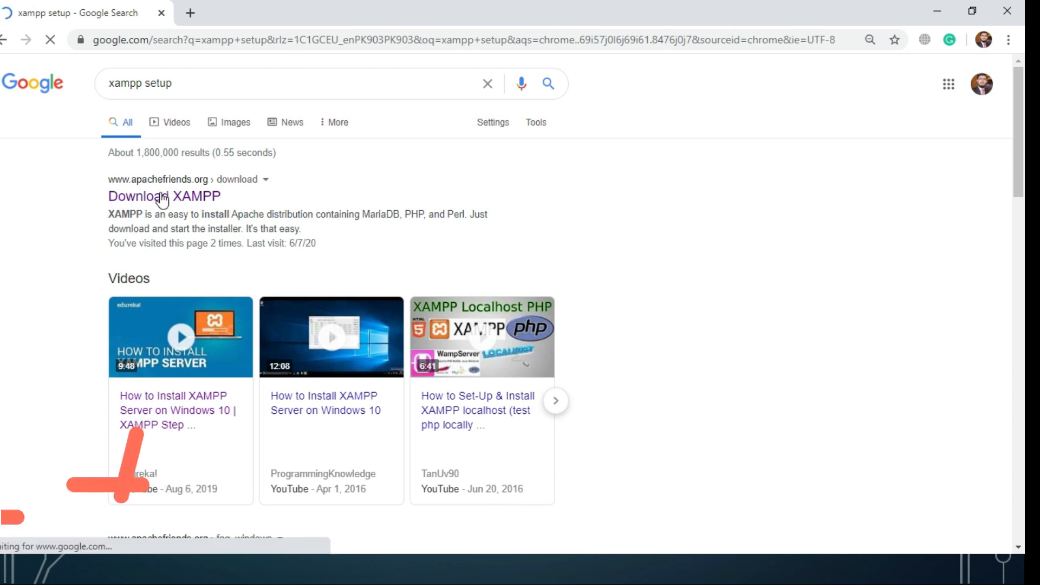
- Download the 64-bit XAMPP for Windows installer from the official download page
click(164, 196)
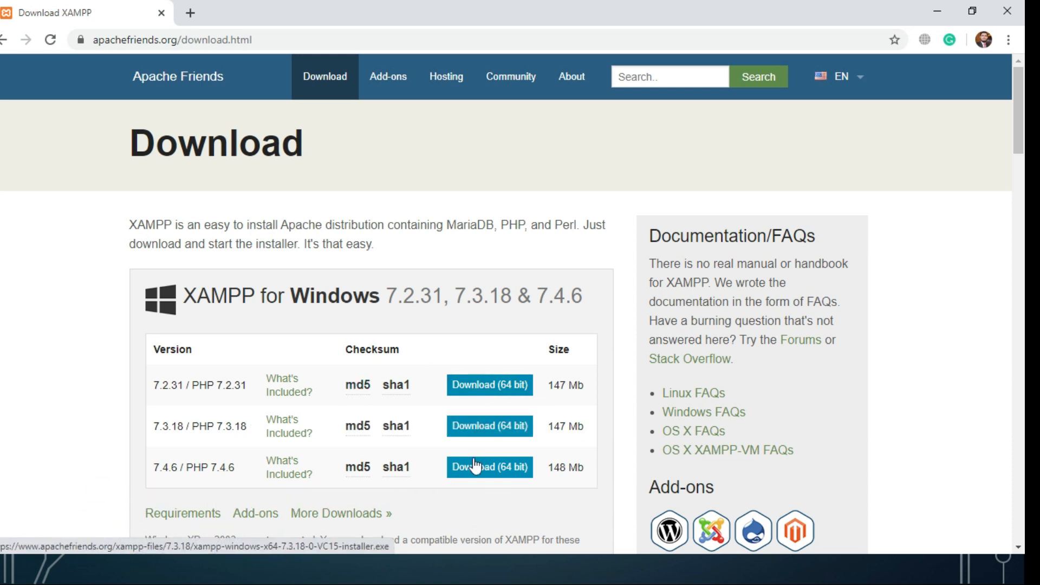
click(489, 466)
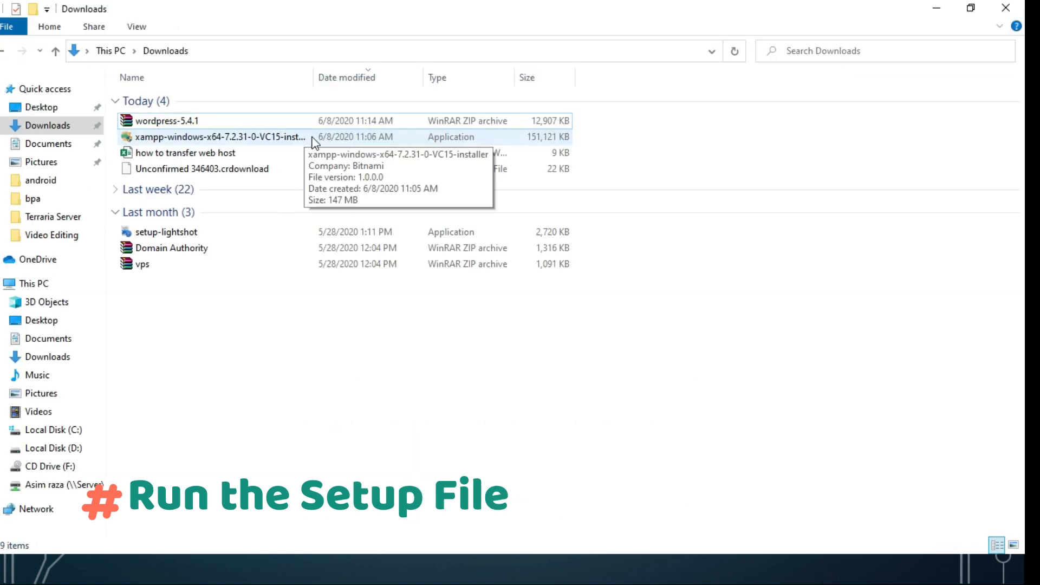
- Run the downloaded xampp-windows installer and accept the UAC warning
click(216, 136)
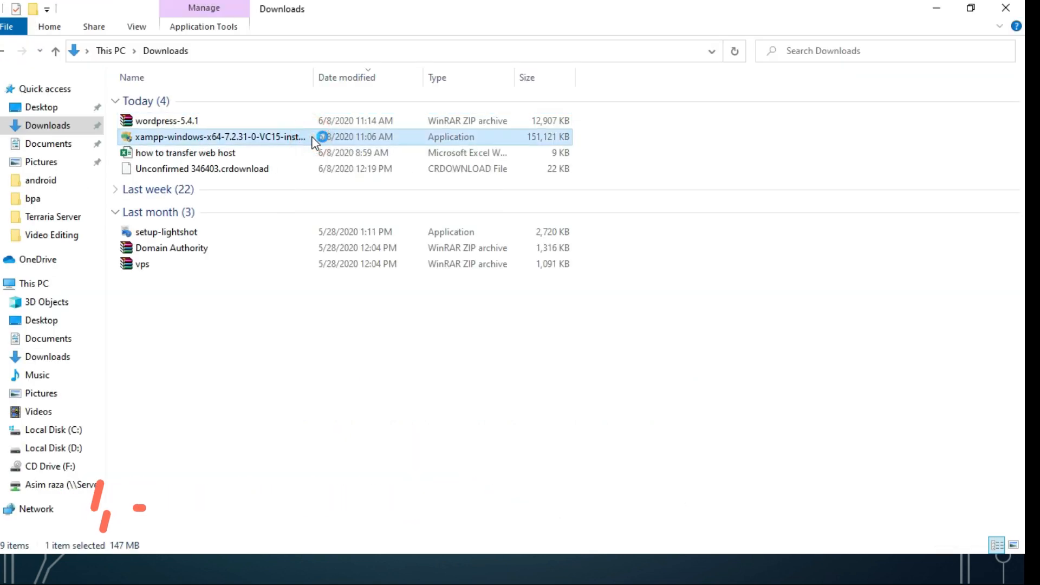
double_click(217, 137)
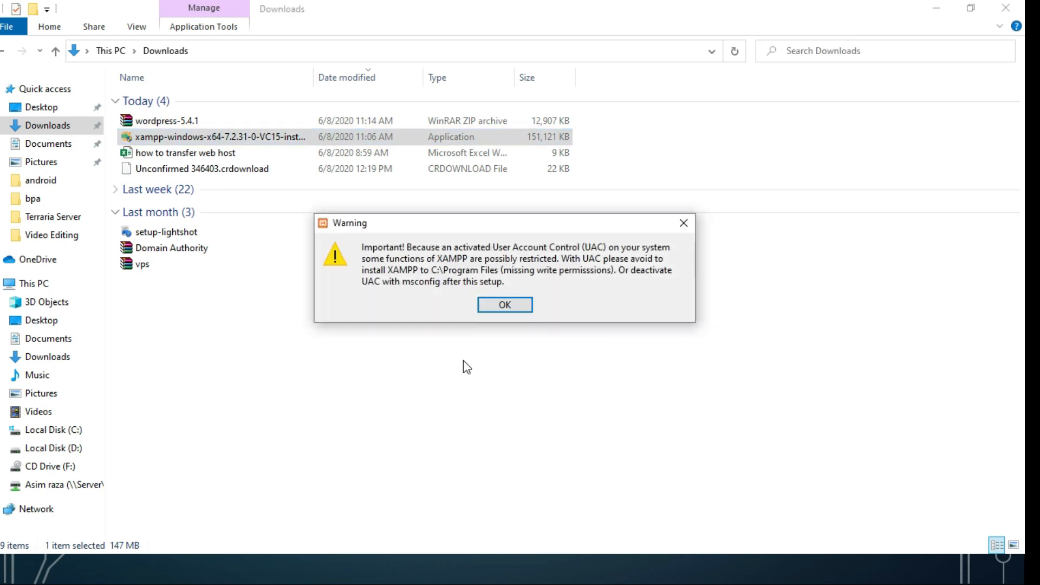
mouse_move(511, 267)
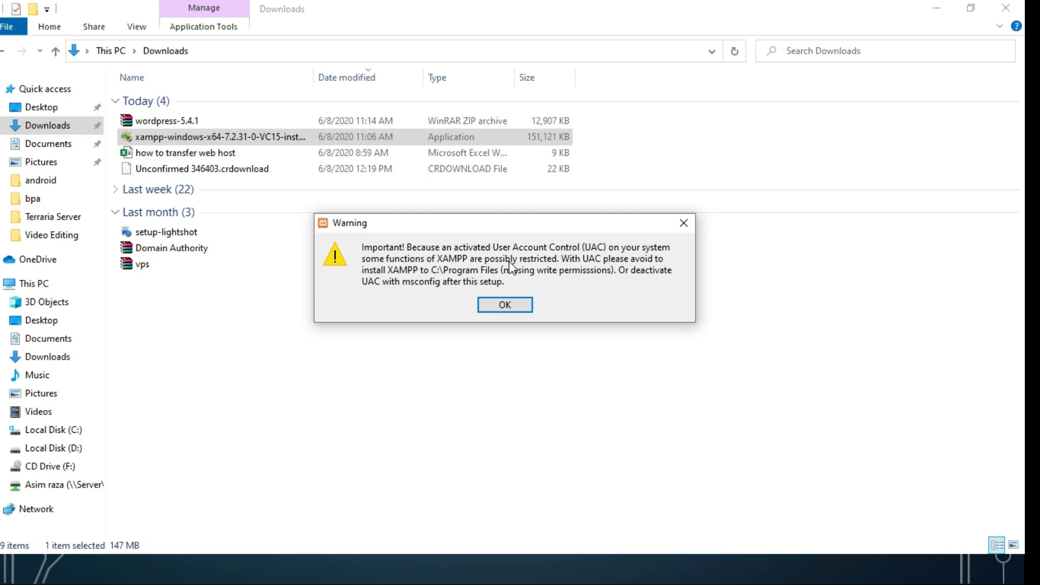
click(504, 304)
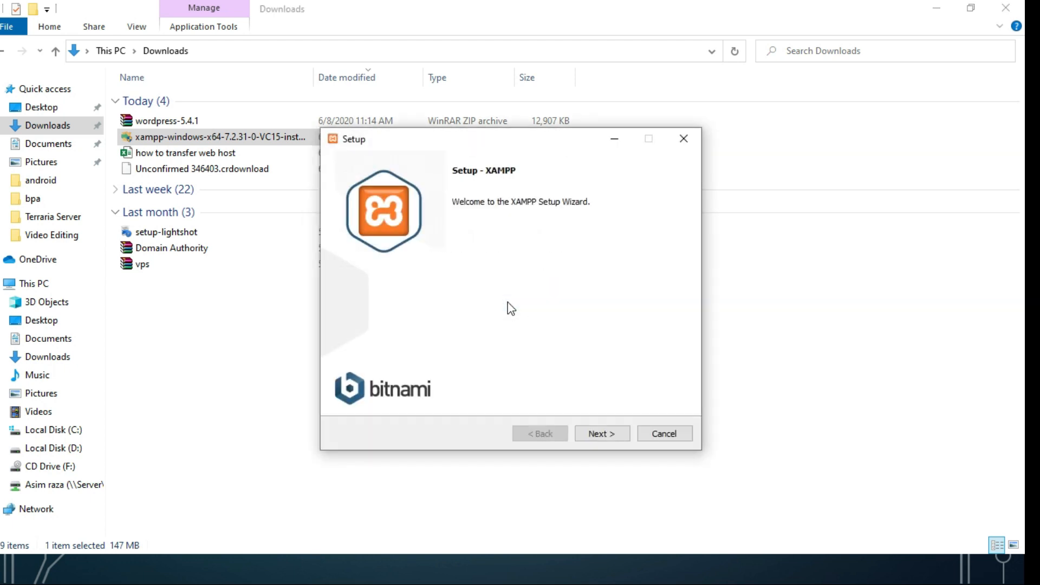
- Install XAMPP with English language and finish with 'start the Control Panel' checked
click(601, 434)
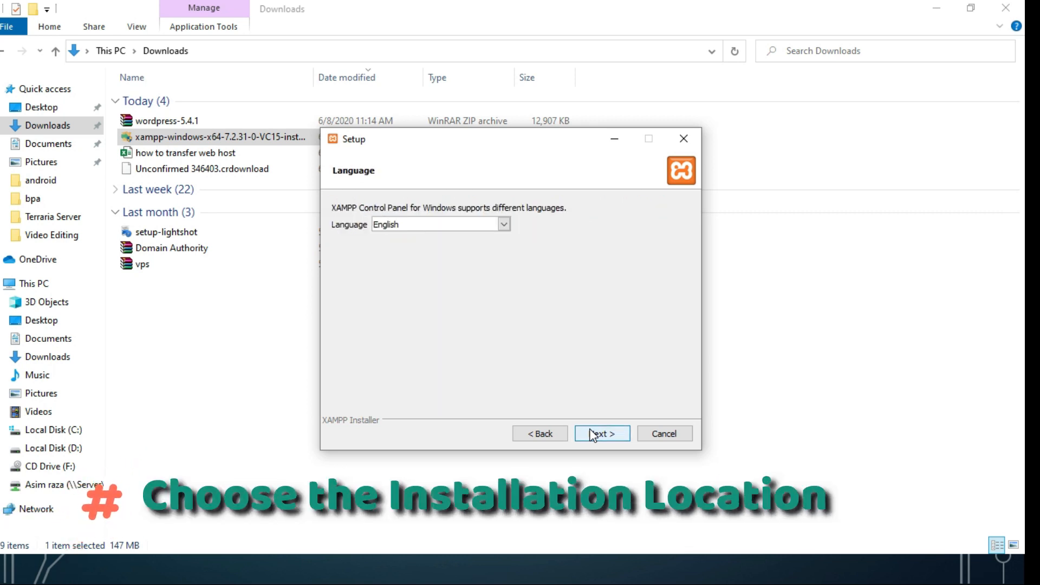
click(602, 434)
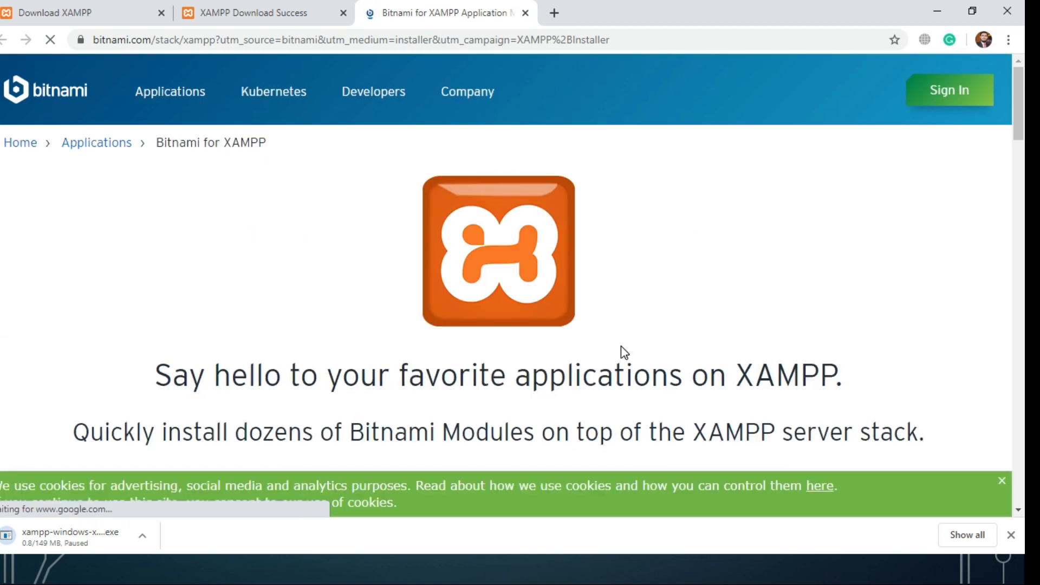
scroll(down, 3)
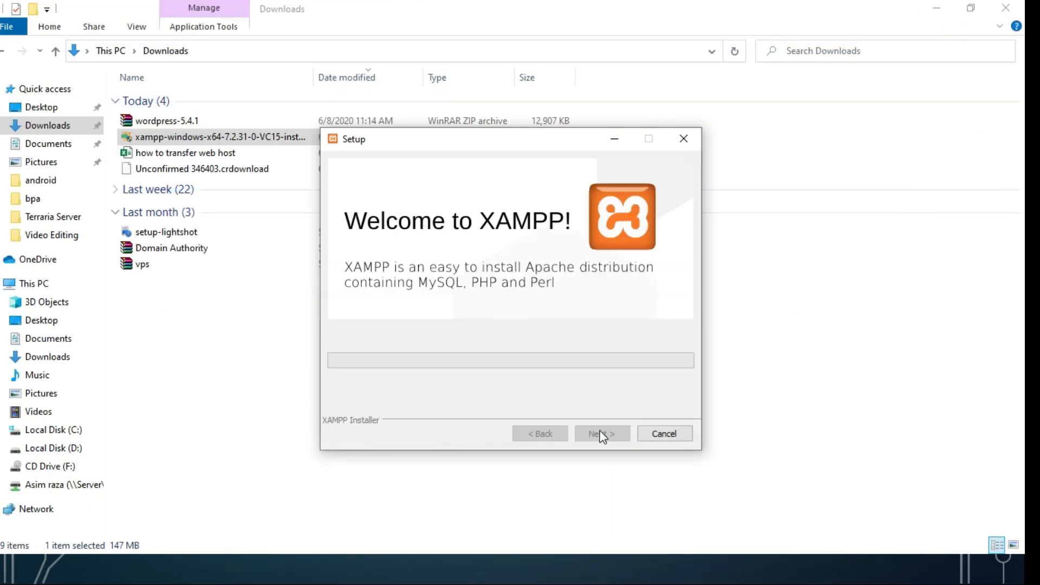
click(602, 433)
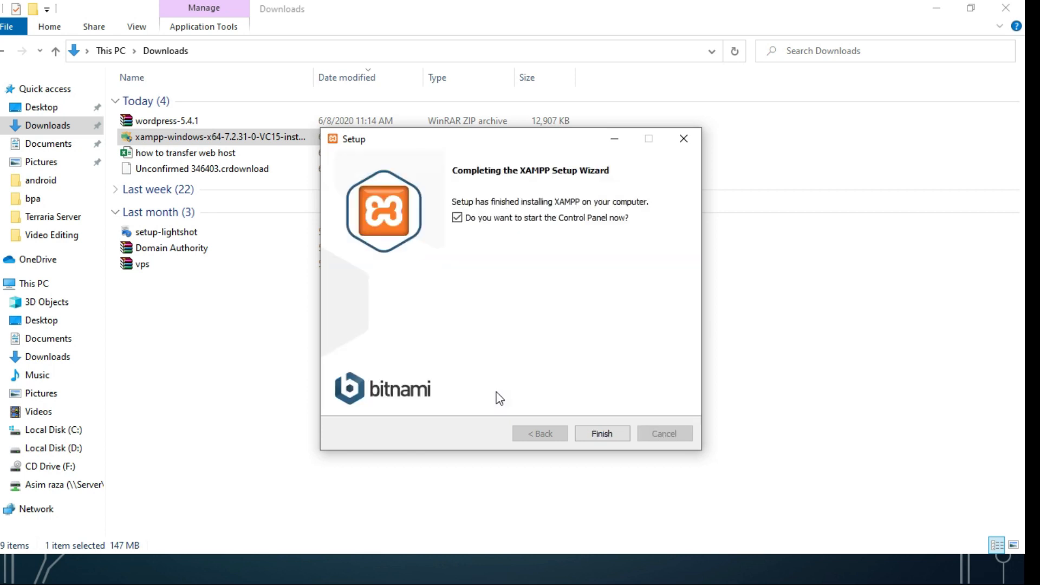
click(602, 433)
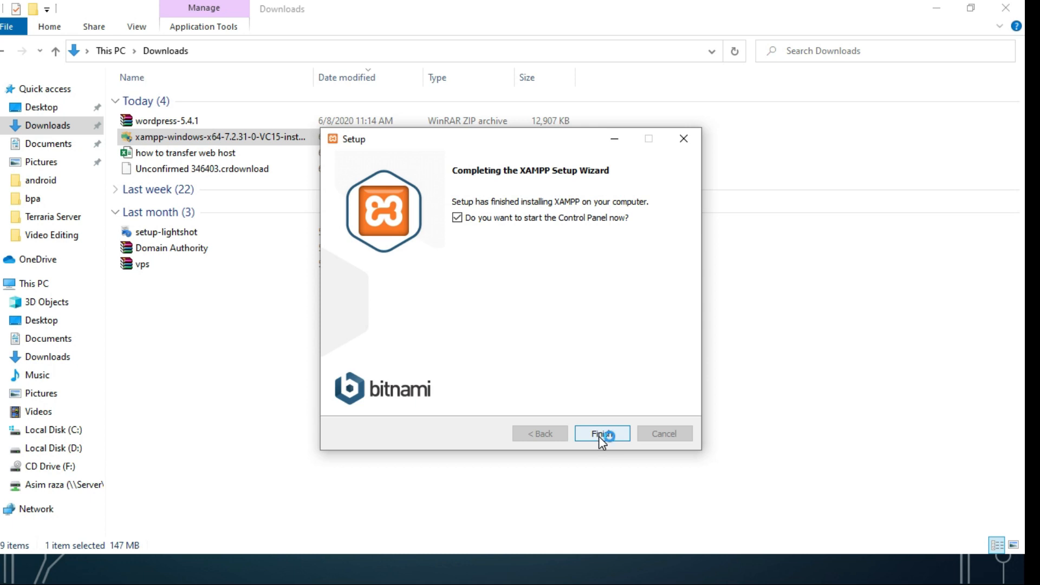
click(601, 433)
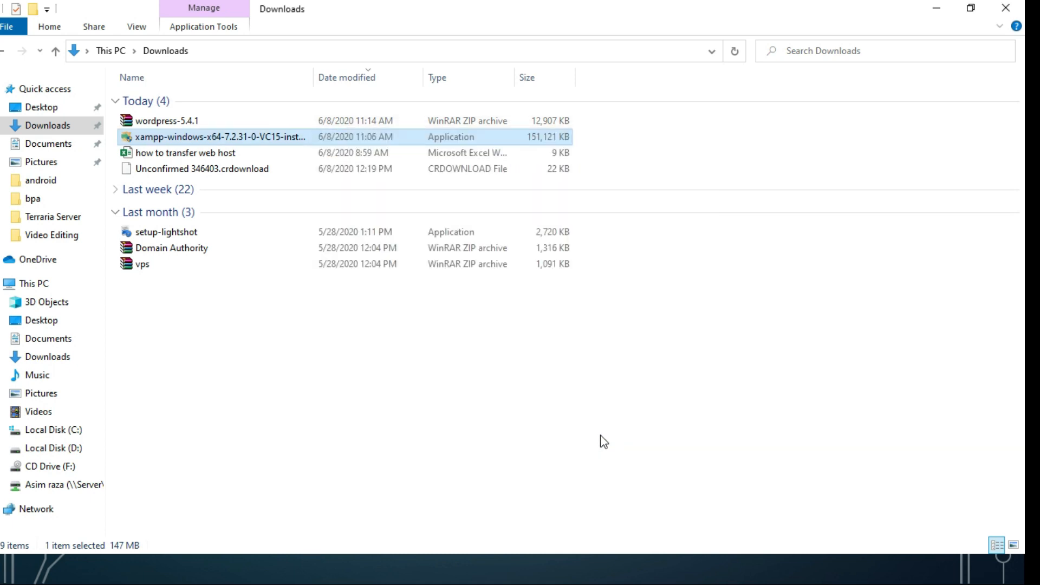
- Launch the XAMPP Control Panel from the Start menu search
double_click(214, 136)
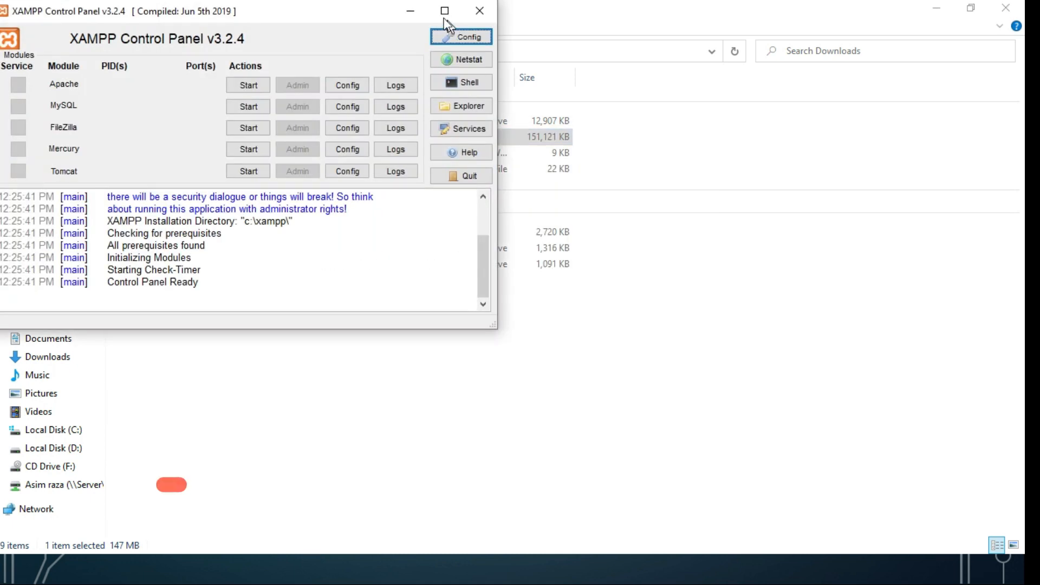
click(9, 569)
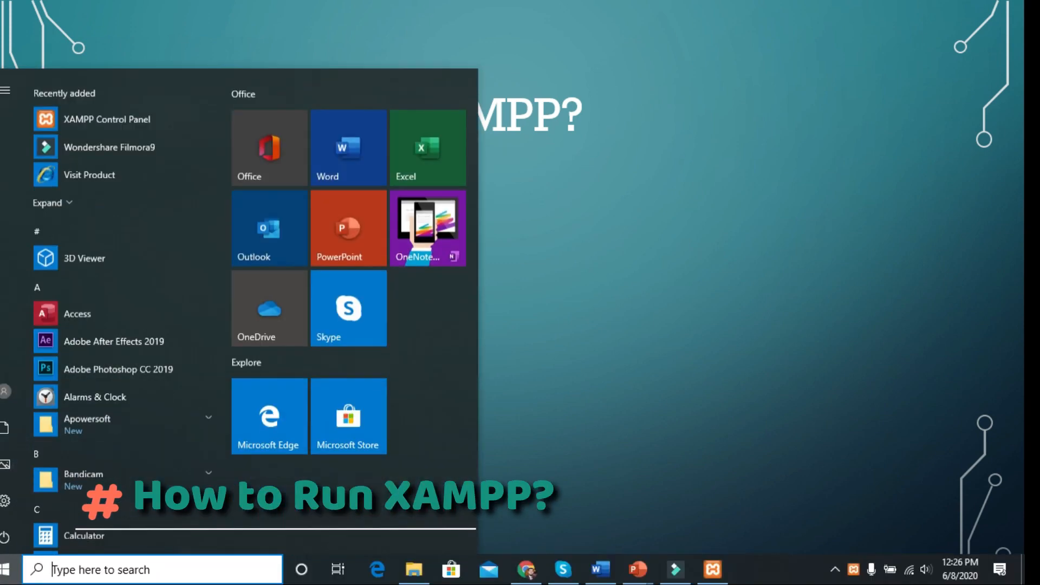
text(xsm)
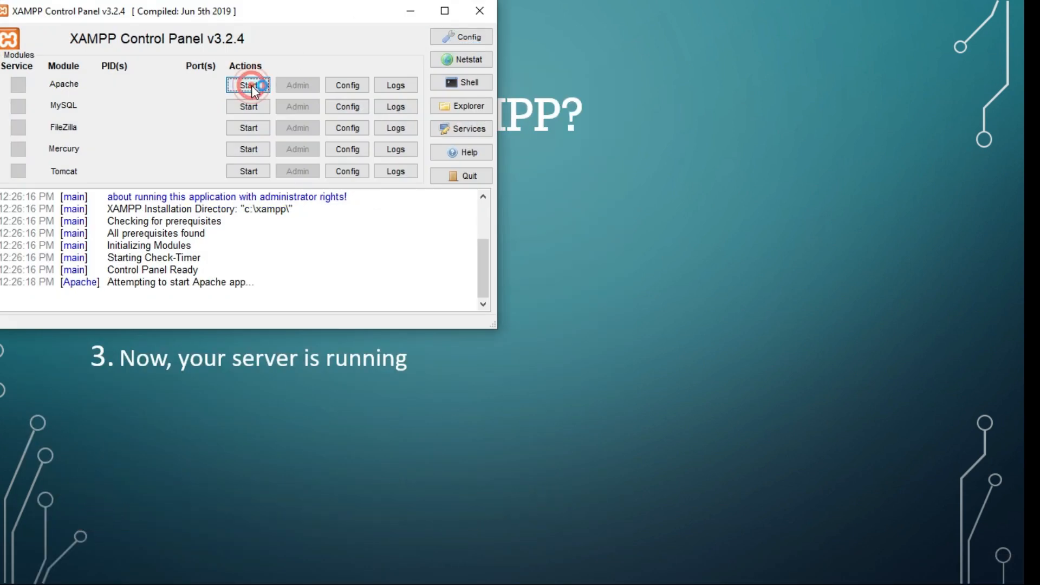
- Start the Apache and MySQL services in the XAMPP Control Panel
click(247, 85)
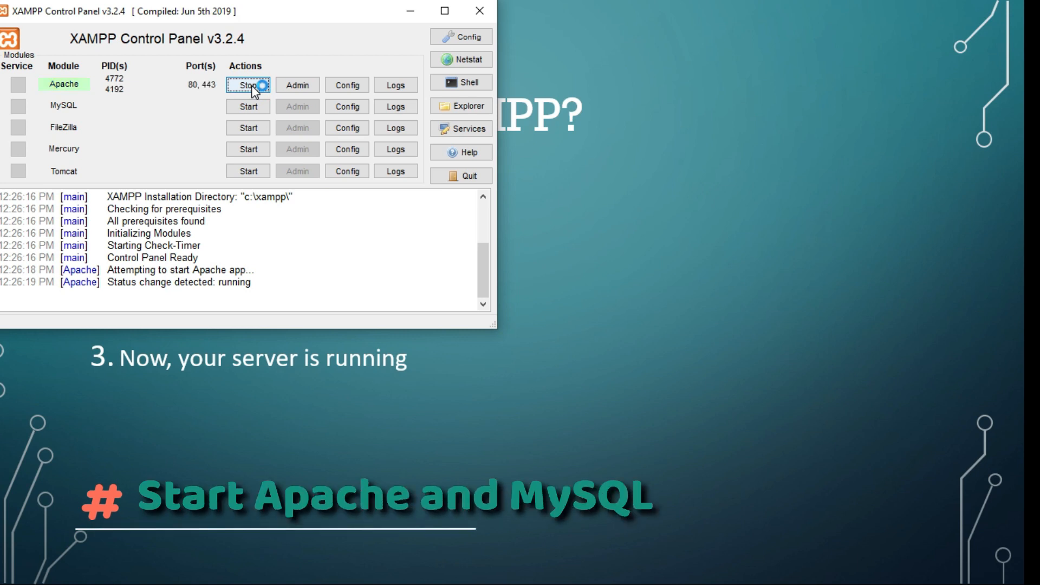
click(247, 107)
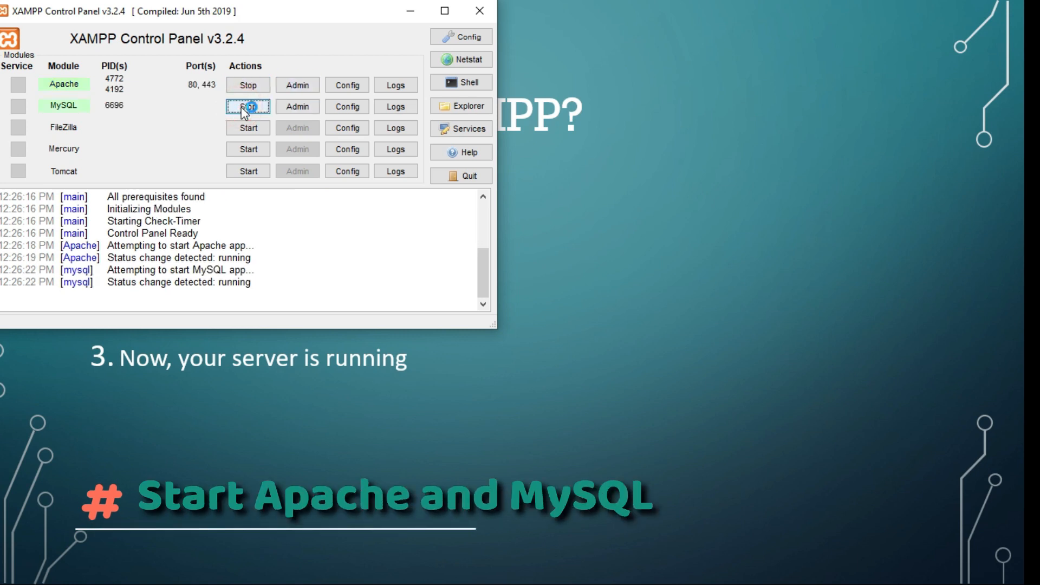
click(247, 106)
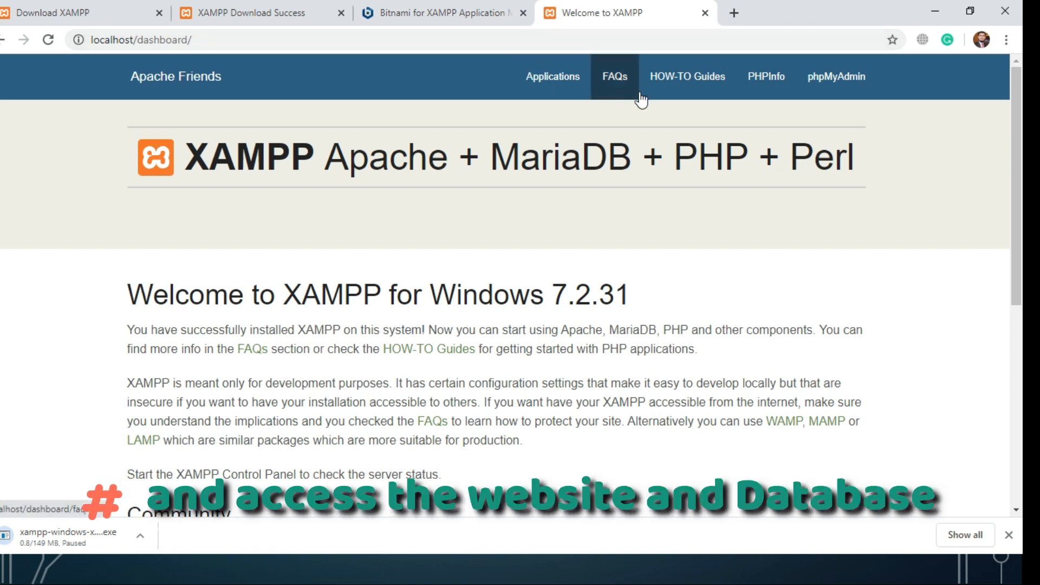
- Open phpMyAdmin from the localhost/dashboard navigation bar
click(835, 76)
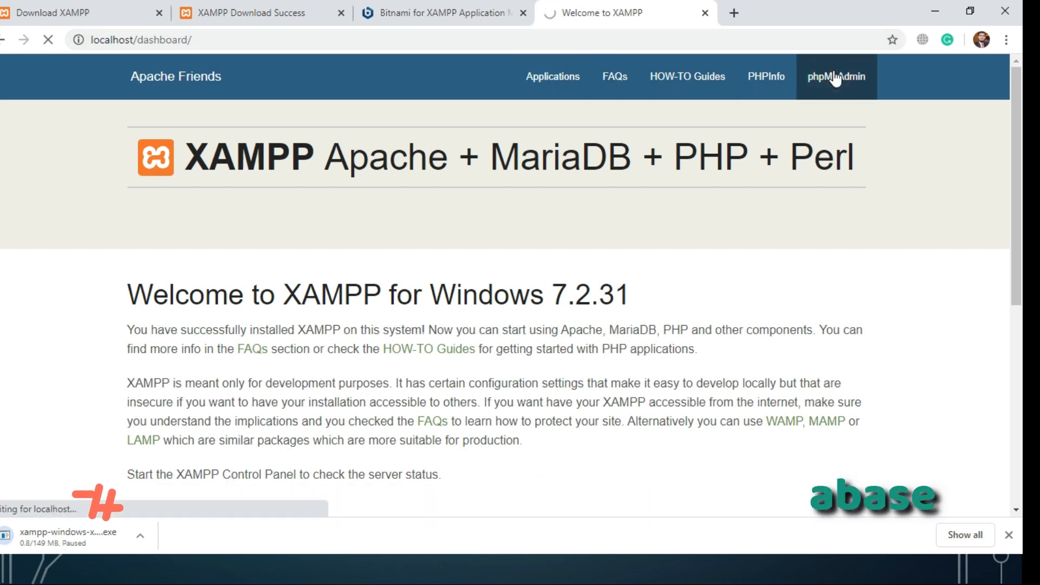
click(835, 75)
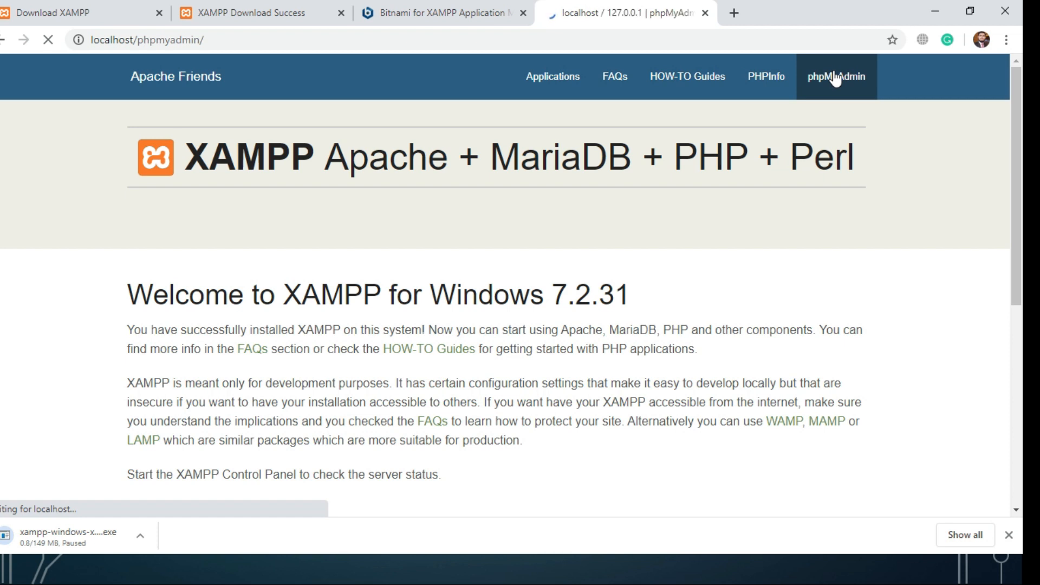
click(836, 76)
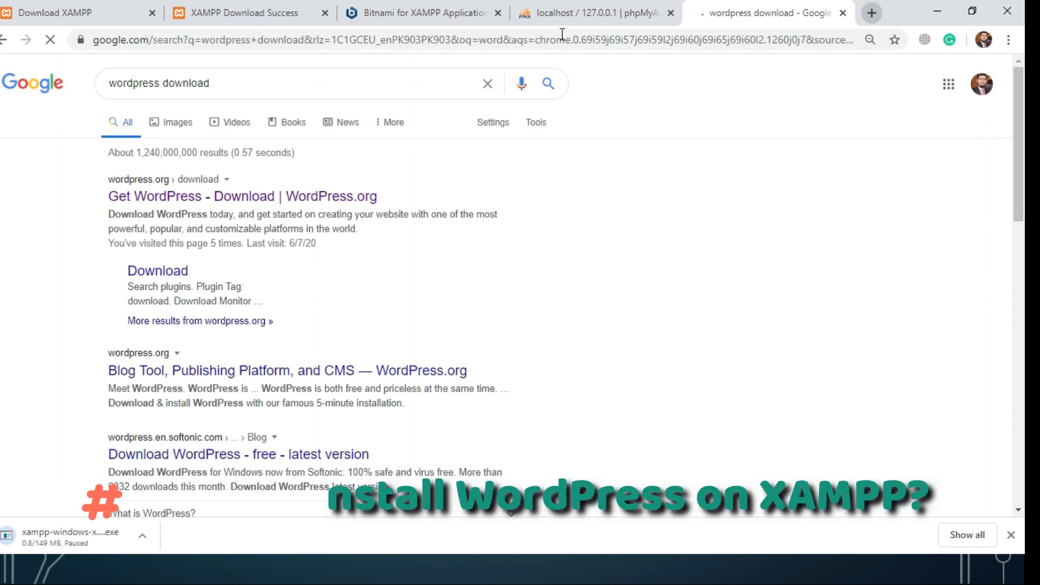
- Download WordPress 5.4.1 from the official 'Get WordPress' download page
click(242, 196)
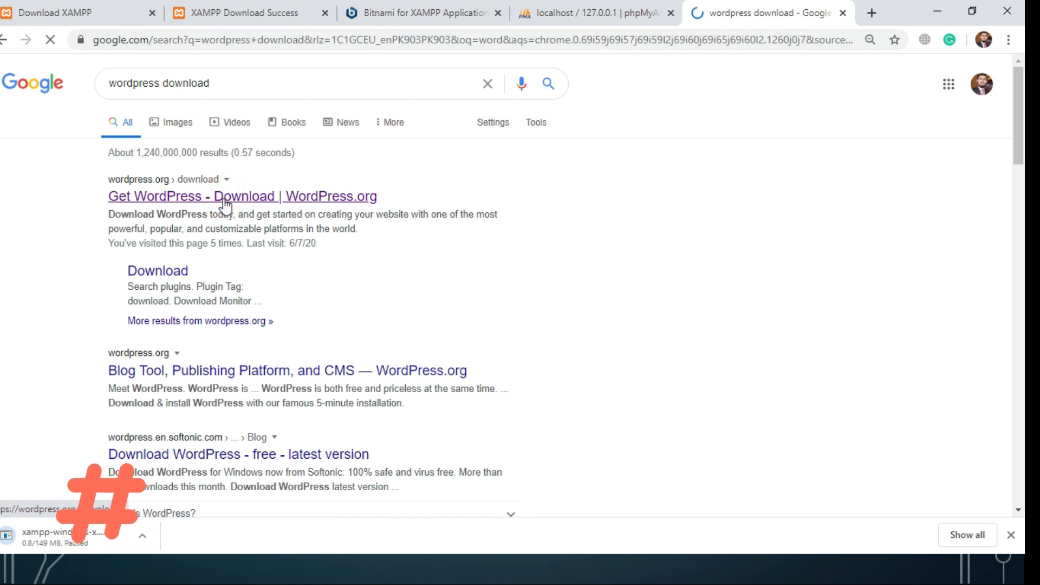
click(241, 196)
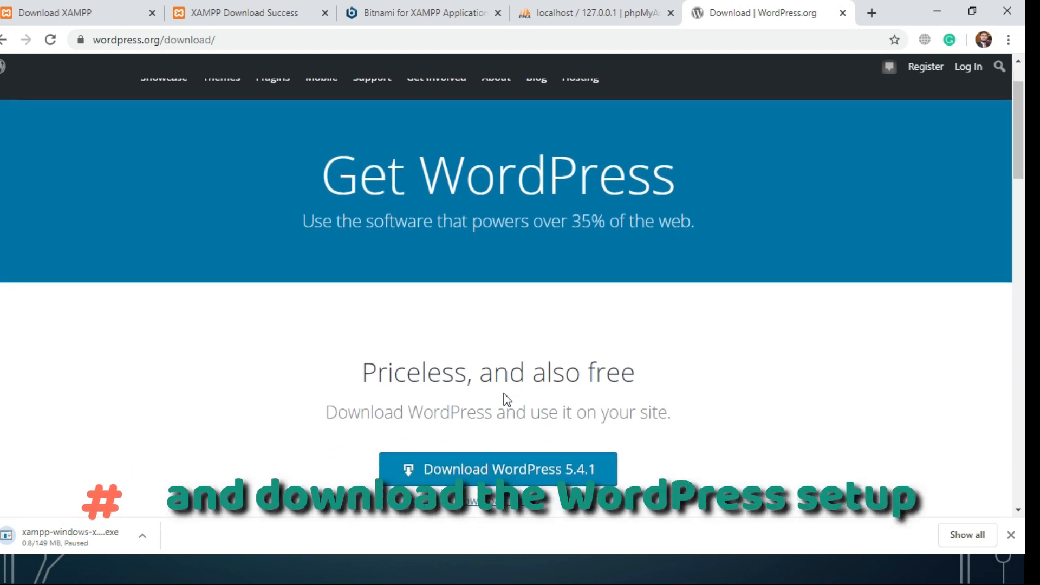
click(497, 469)
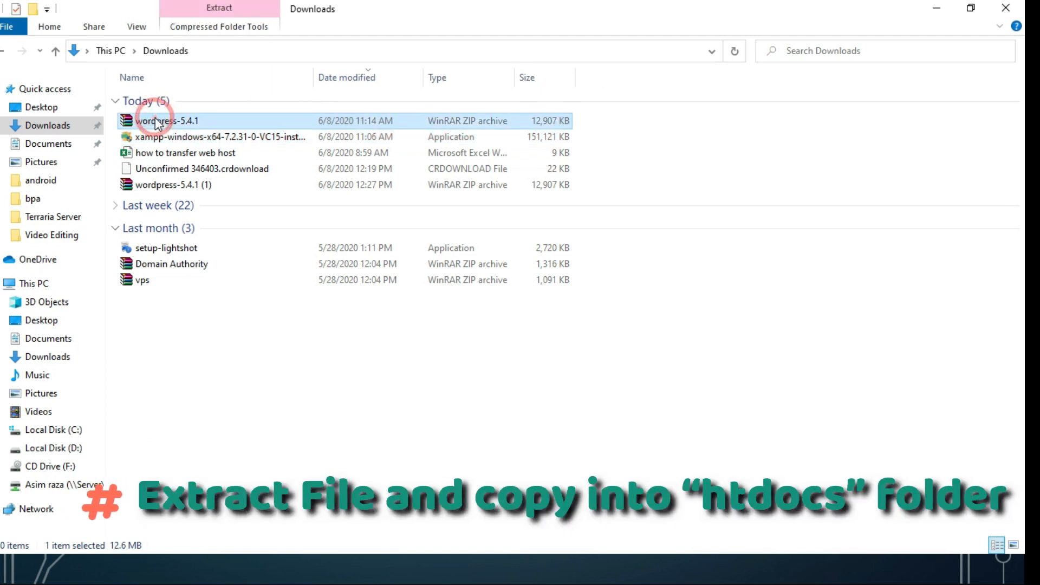
- Navigate to C:\xampp\htdocs in File Explorer
right_click(157, 120)
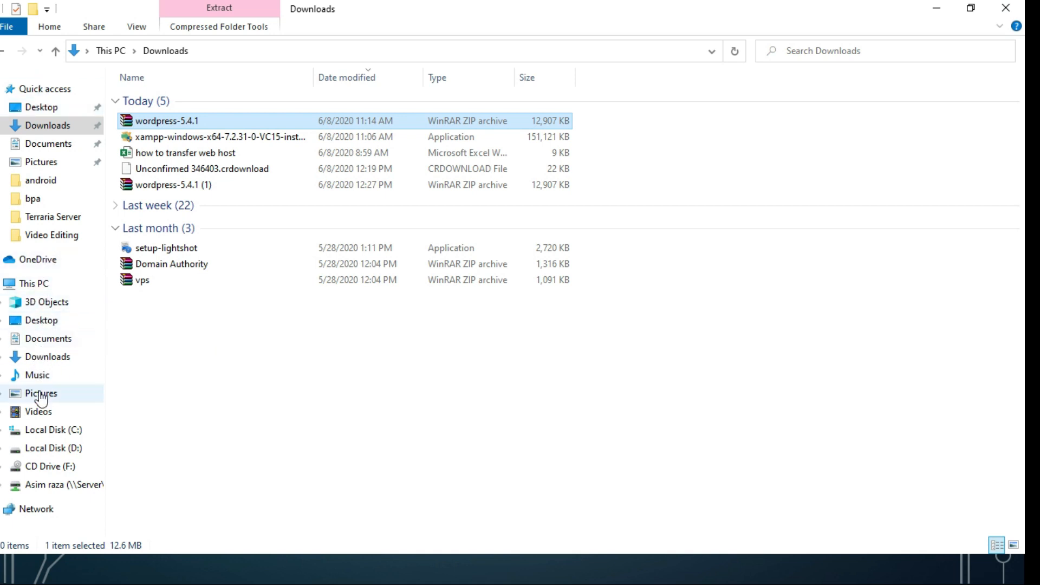
click(52, 429)
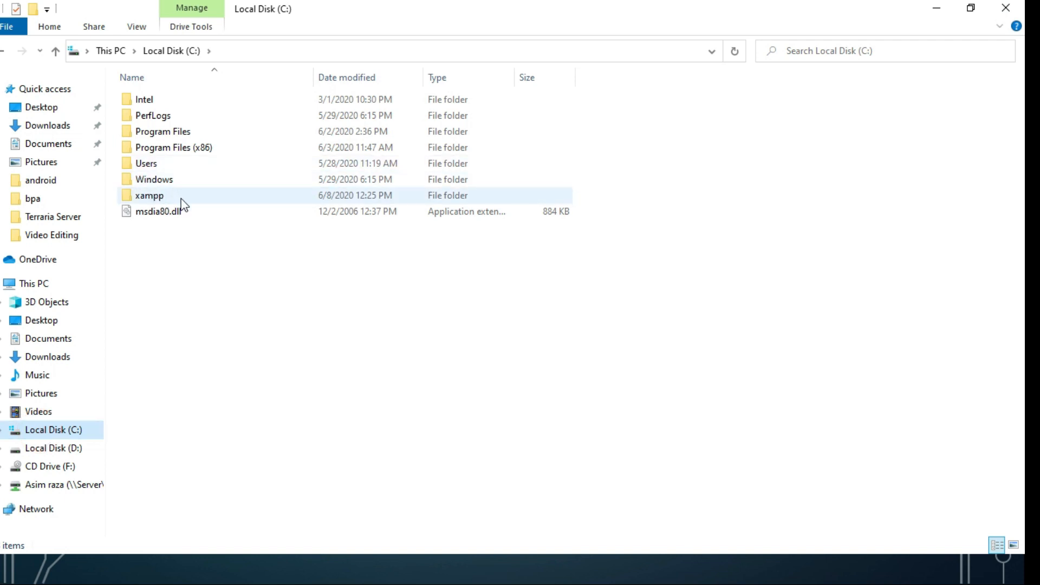
double_click(149, 195)
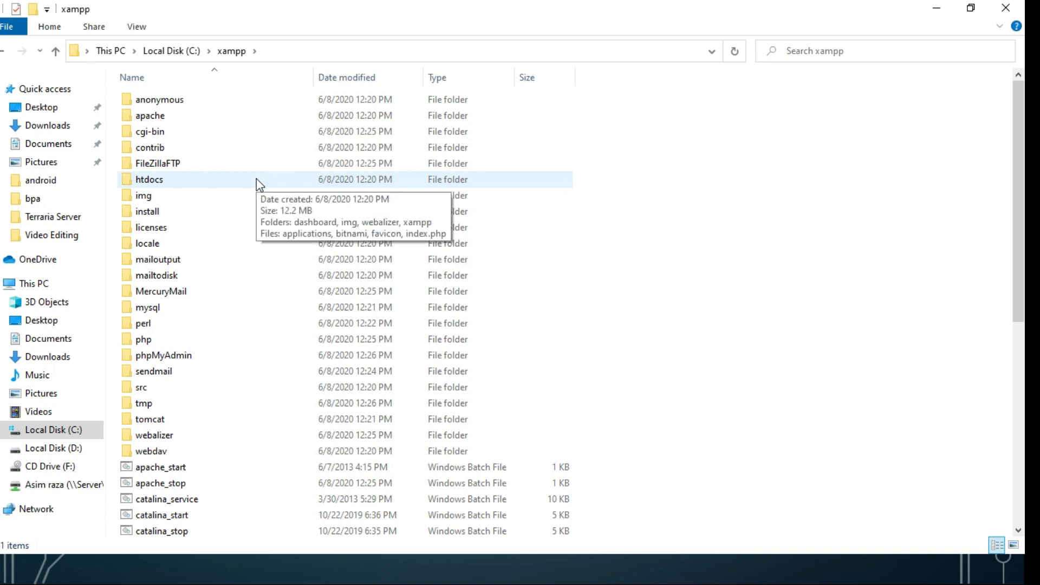
double_click(150, 179)
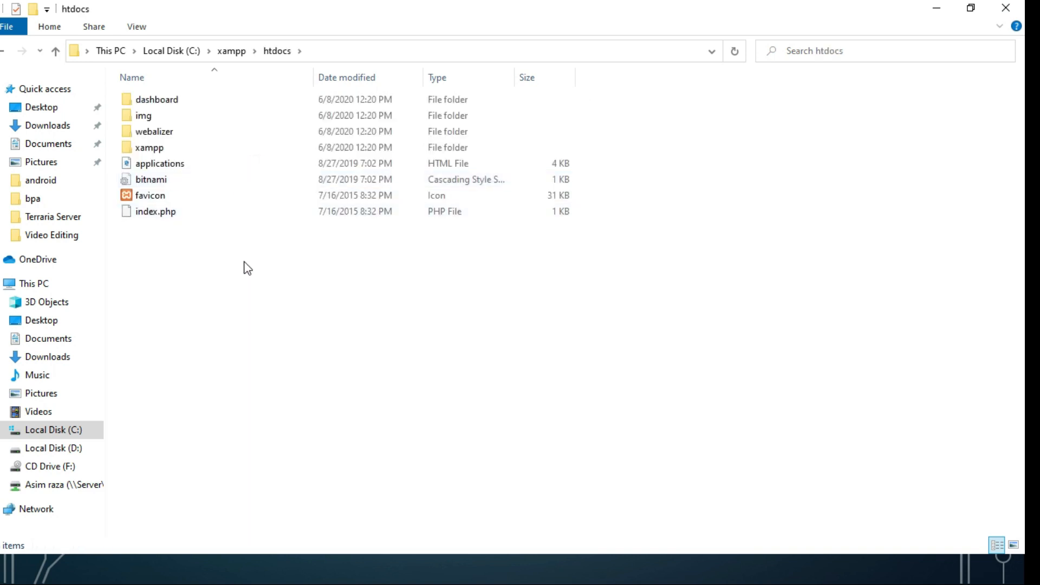
- Create a new folder named MyWebsite inside htdocs
right_click(247, 268)
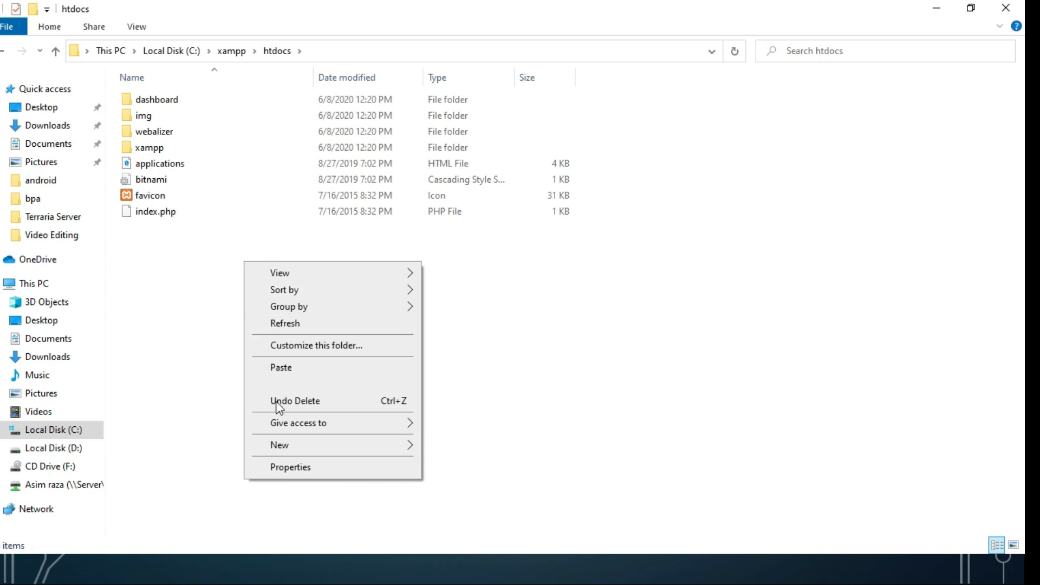
click(280, 445)
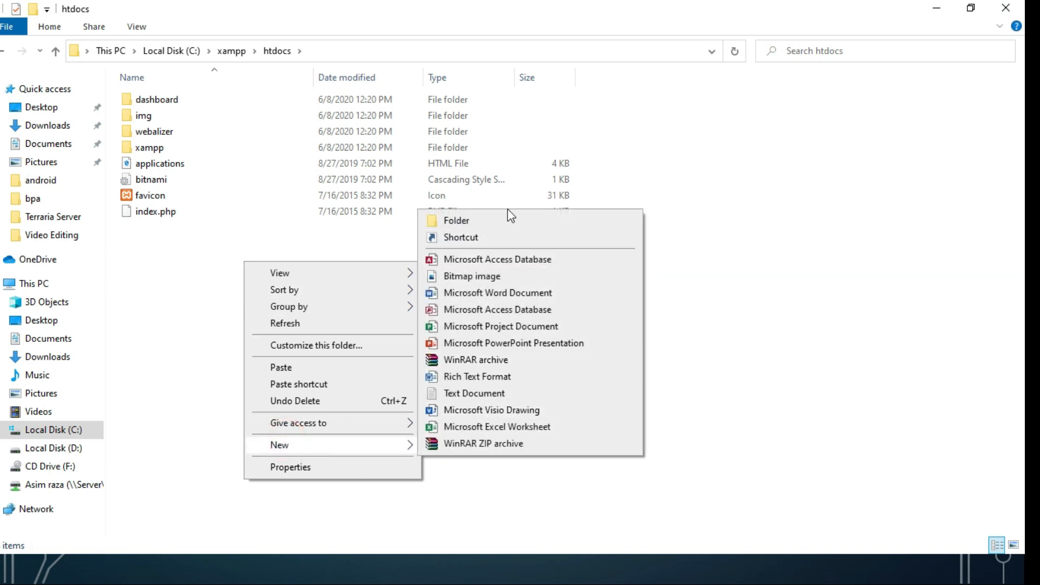
click(456, 220)
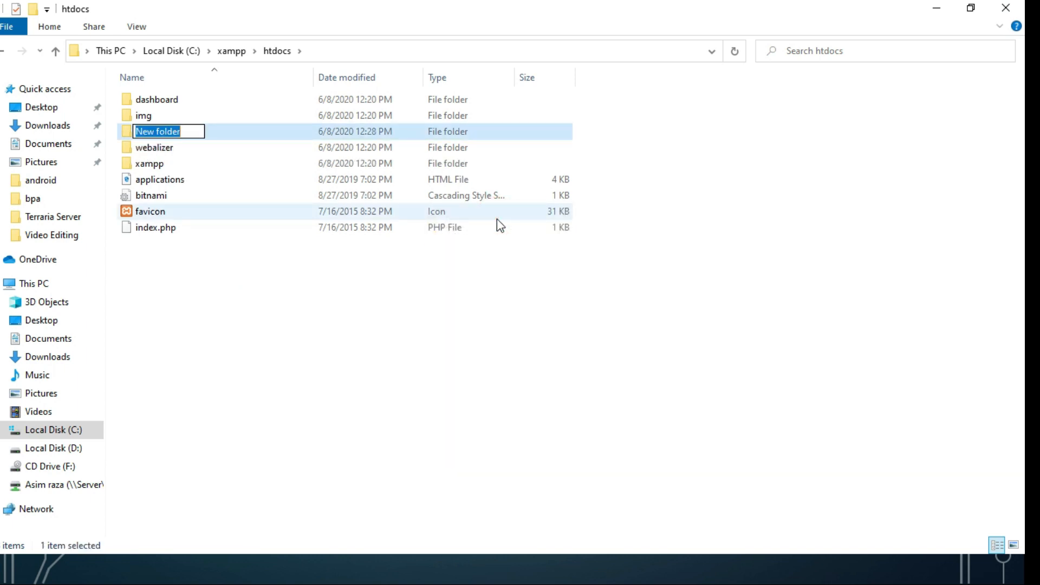
text(MyWebs)
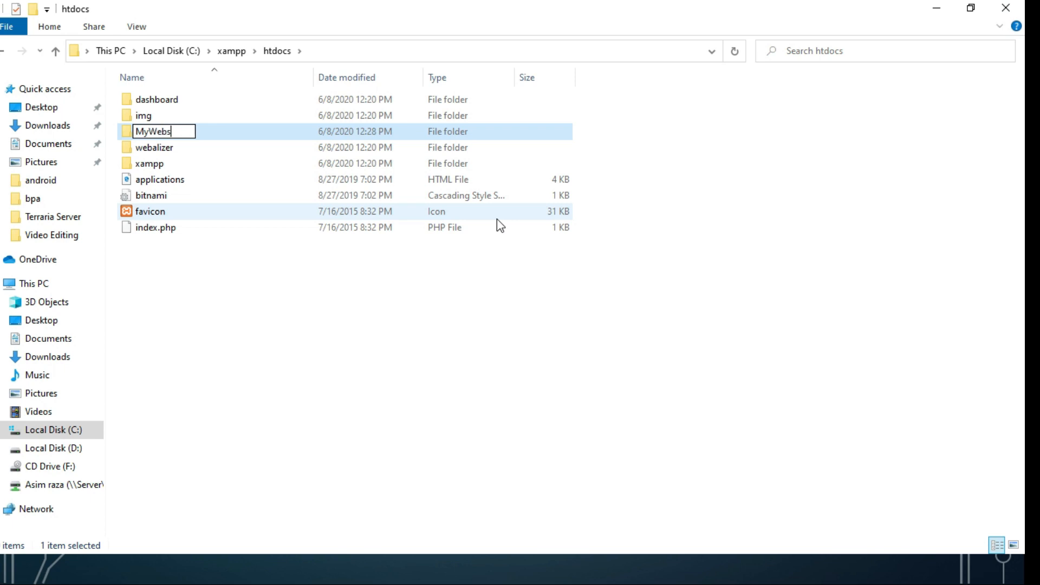
text(it)
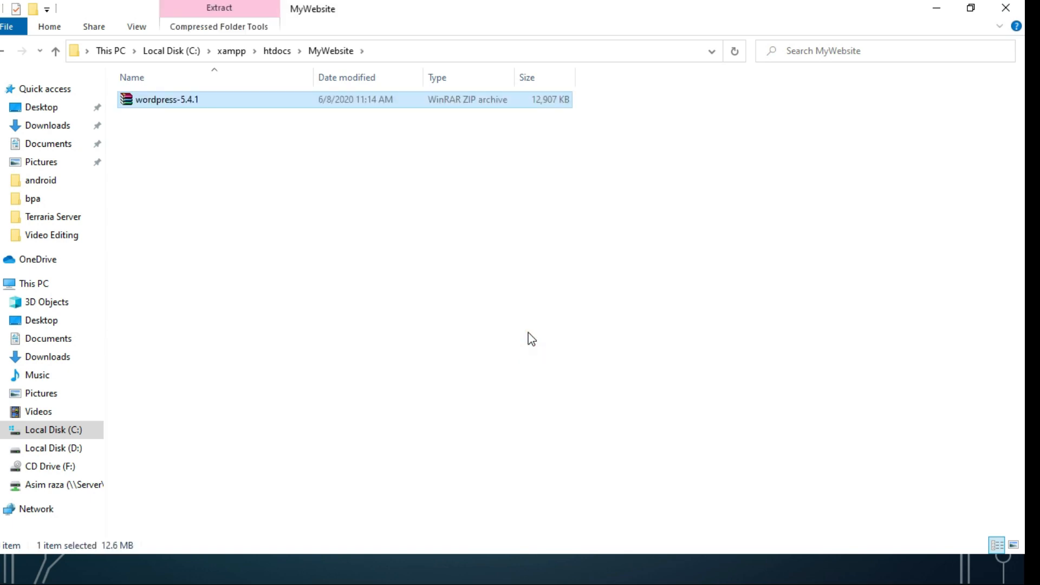
- Extract wordpress-5.4.1.zip here inside MyWebsite and enter the wordpress folder
right_click(168, 100)
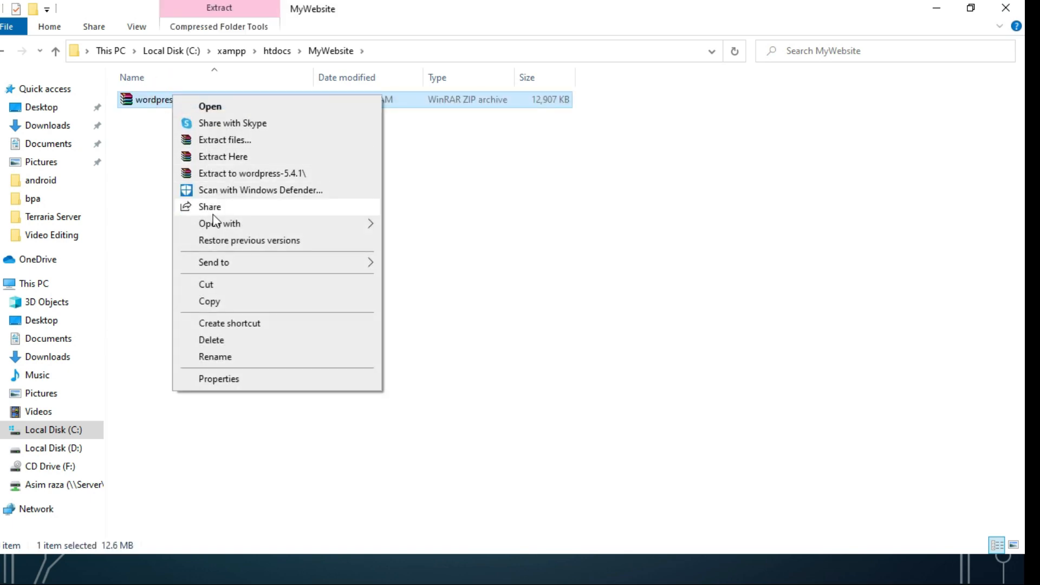
click(223, 156)
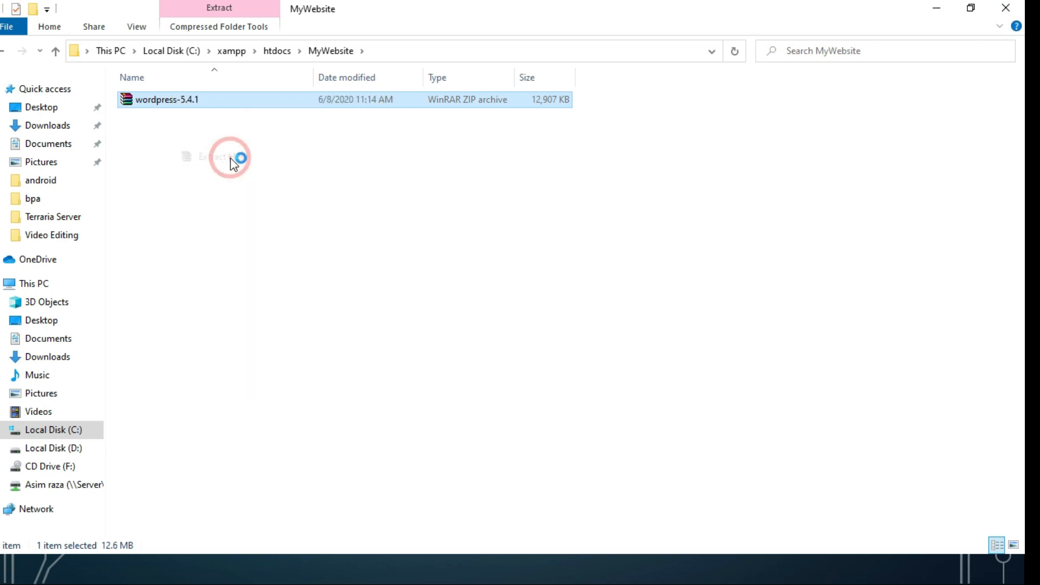
click(213, 156)
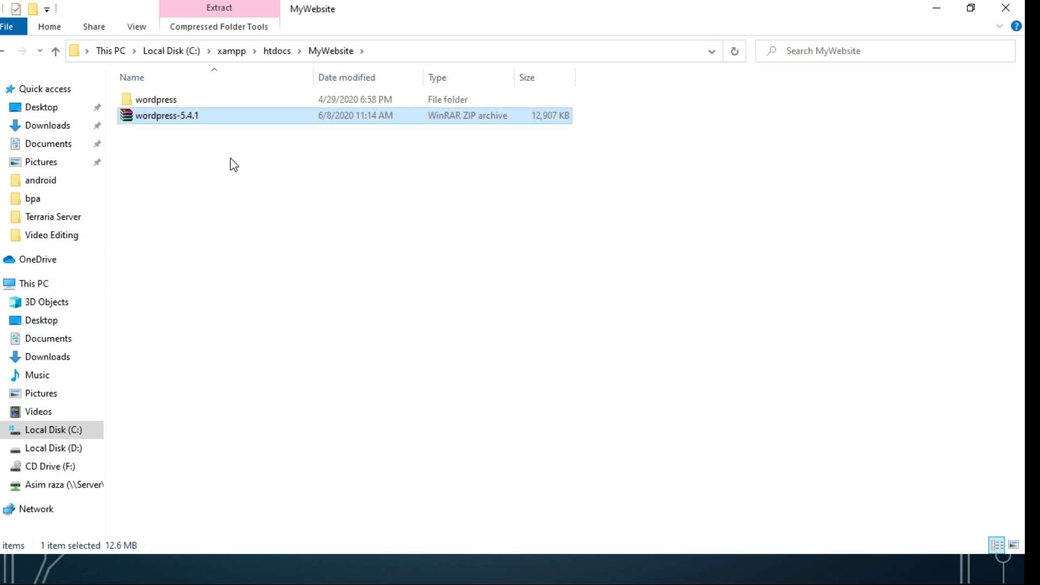
double_click(156, 99)
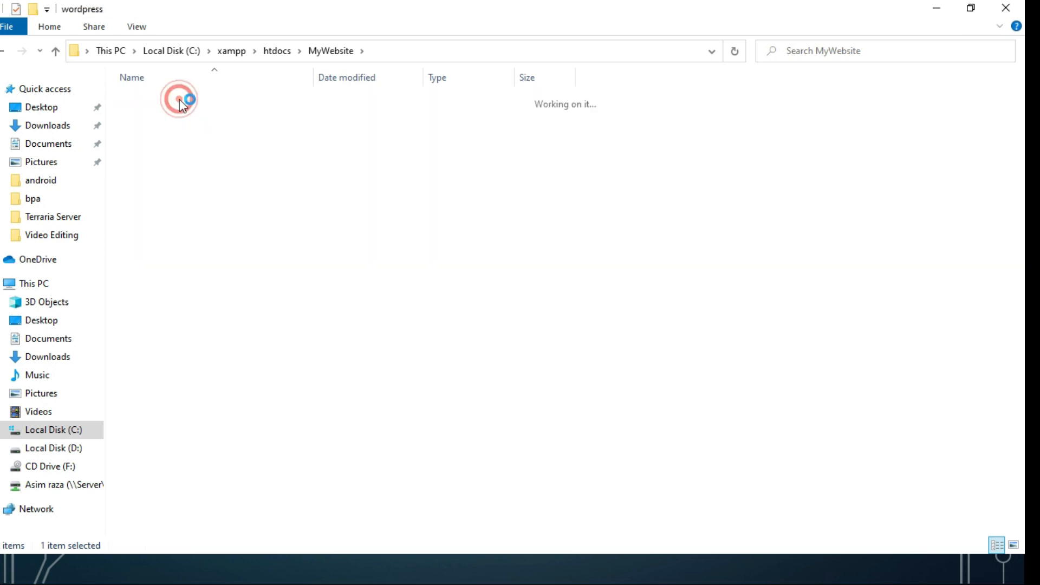
- Copy all WordPress files and paste them directly into the MyWebsite folder
double_click(178, 100)
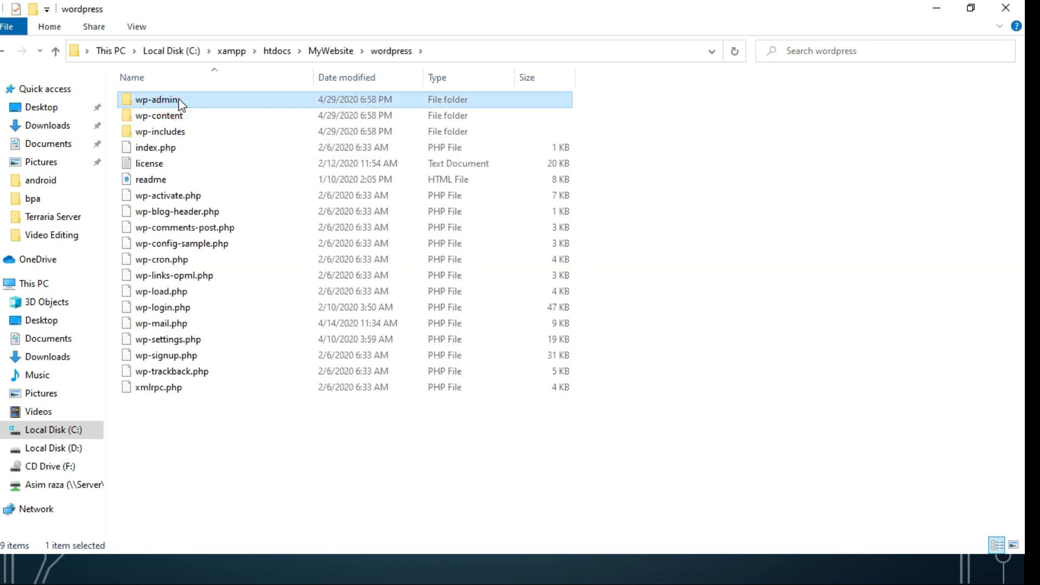
right_click(158, 100)
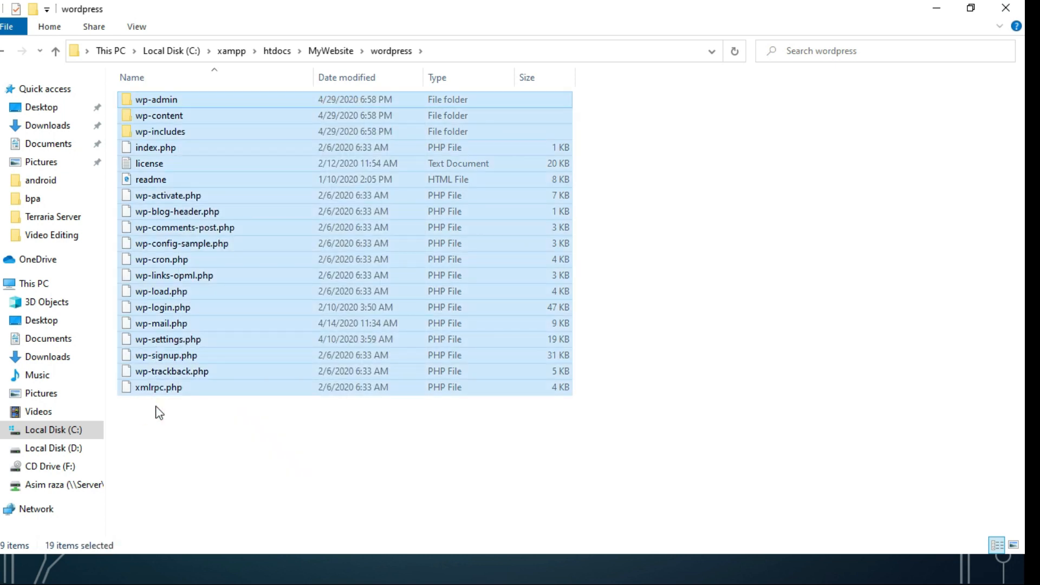
right_click(162, 307)
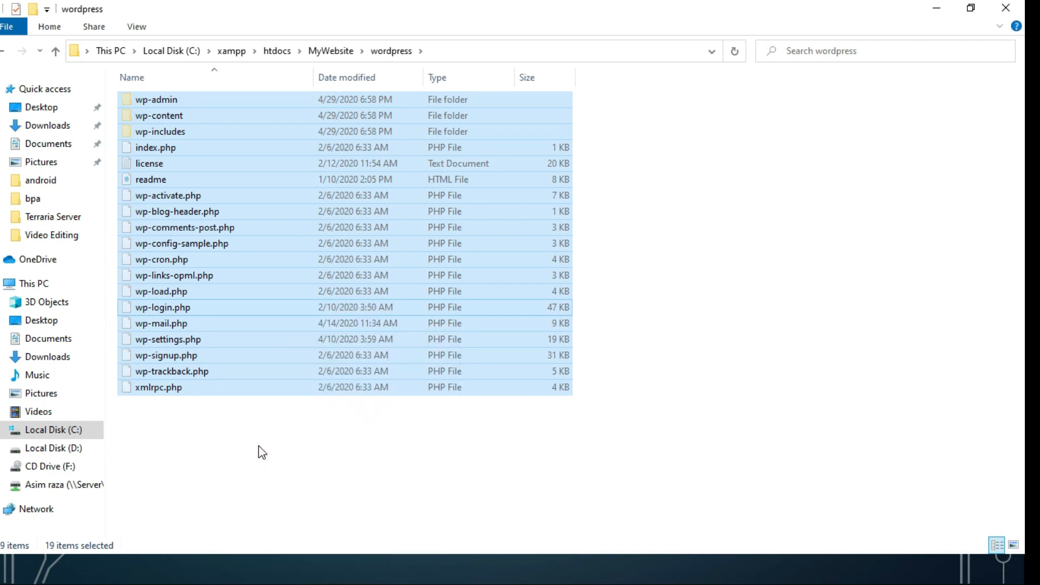
right_click(262, 452)
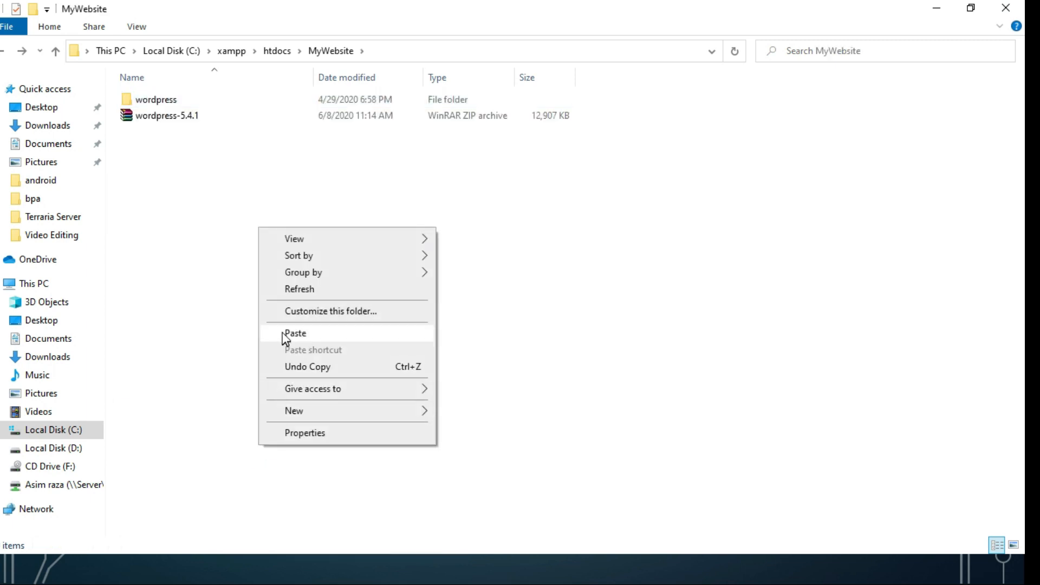
click(295, 333)
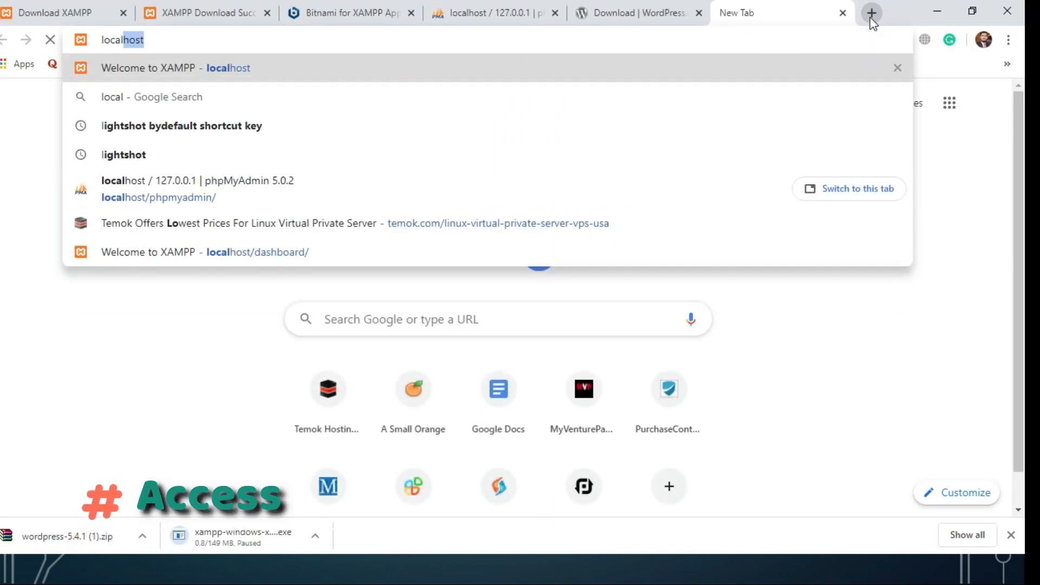
- Browse to localhost/mywebsite, landing on the WordPress setup language page
text(/)
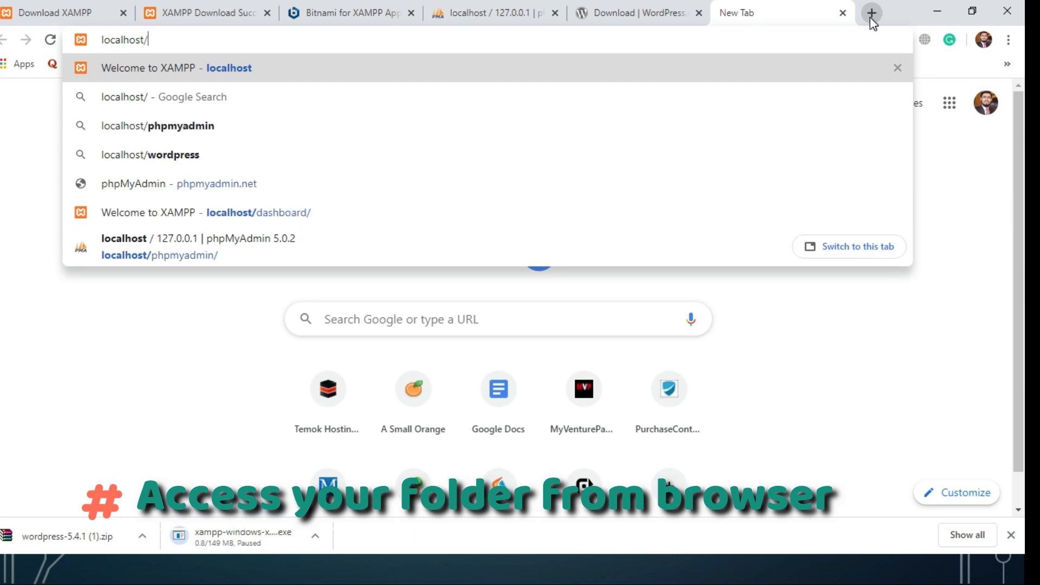
text(mywebsite/wp-admin/setup-config.php)
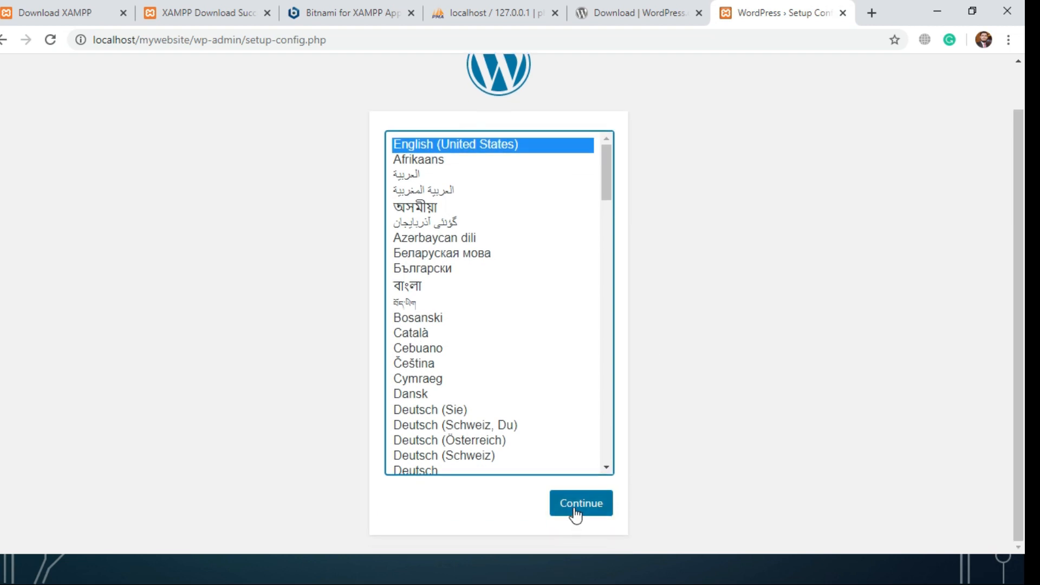
- Continue with English (United States) and review the welcome page's database requirements, noting Database host
click(580, 502)
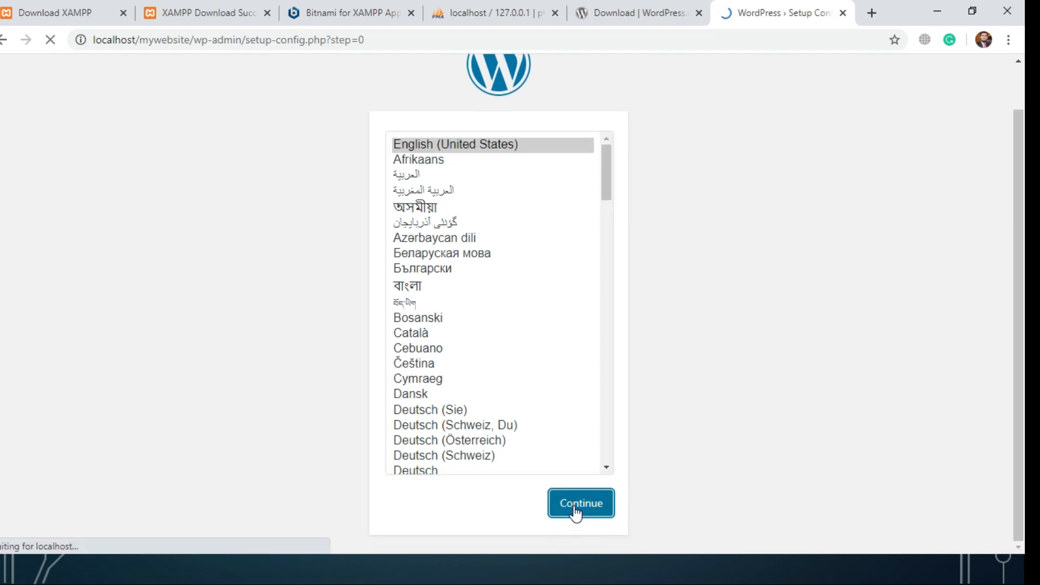
click(579, 503)
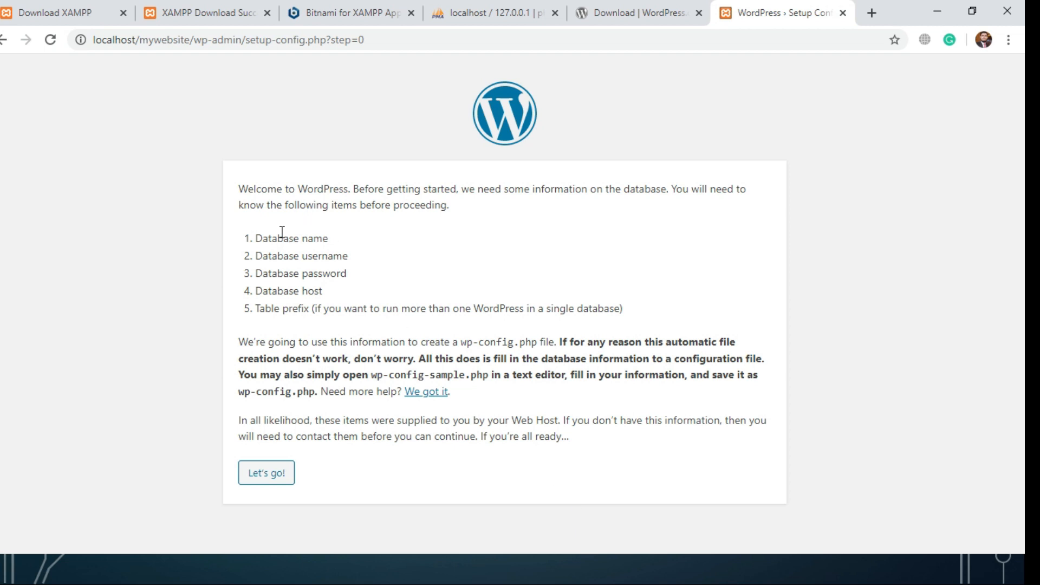
double_click(290, 238)
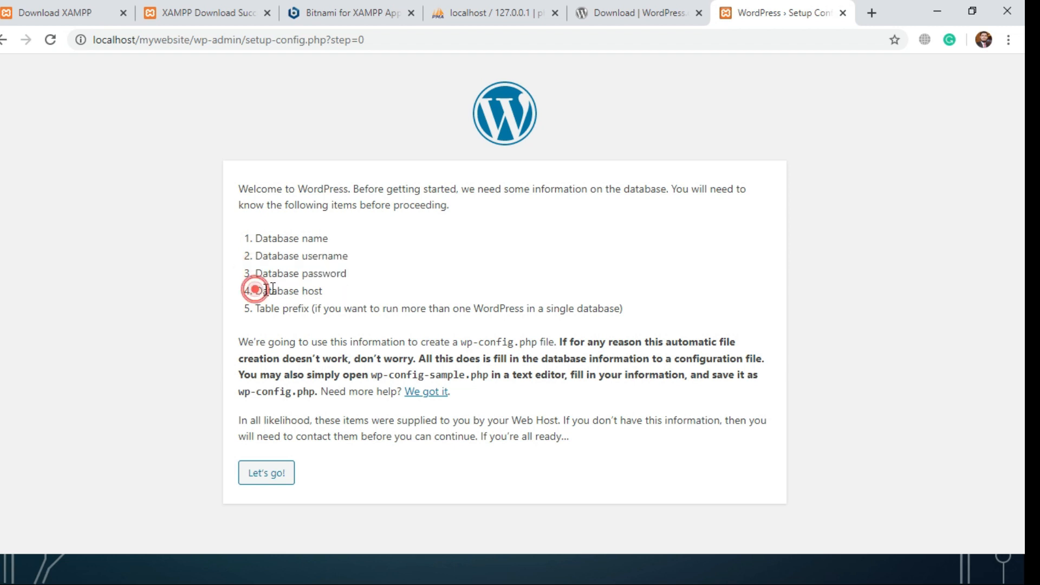
double_click(288, 291)
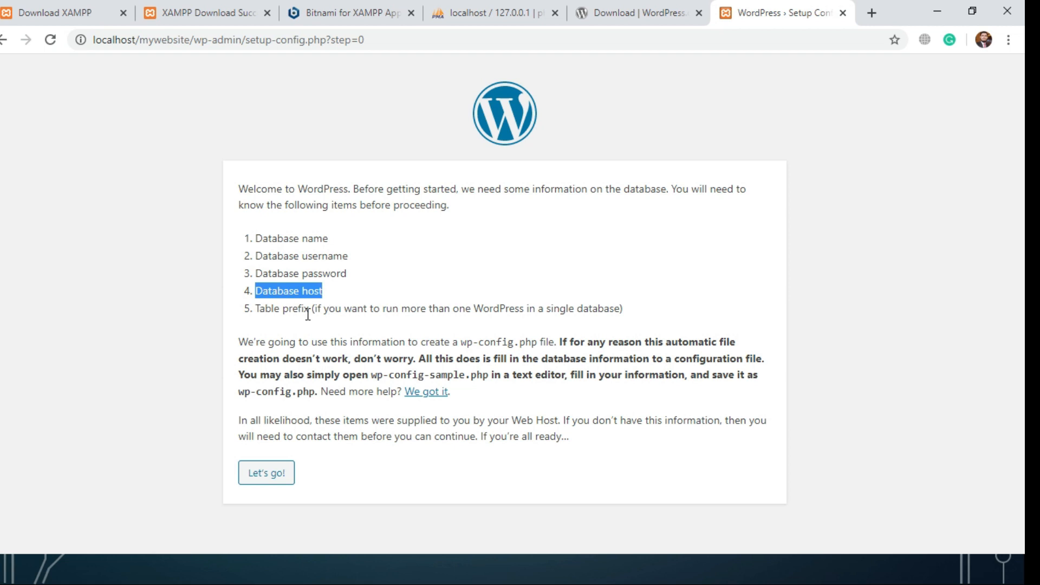
mouse_move(813, 535)
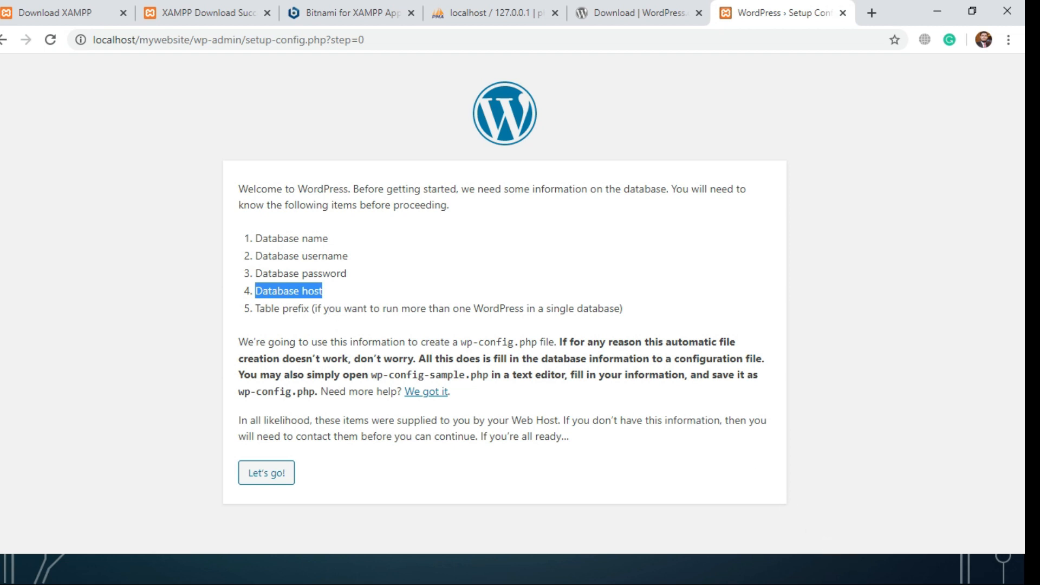
mouse_move(935, 8)
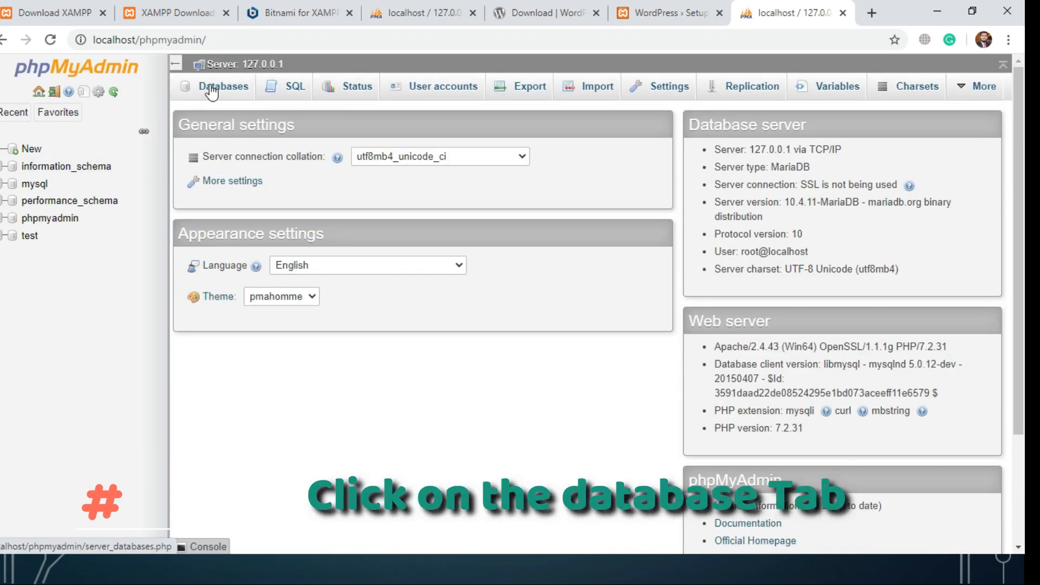
- Create an empty database named mydatabase from the Databases list, then return to the WordPress setup
click(224, 87)
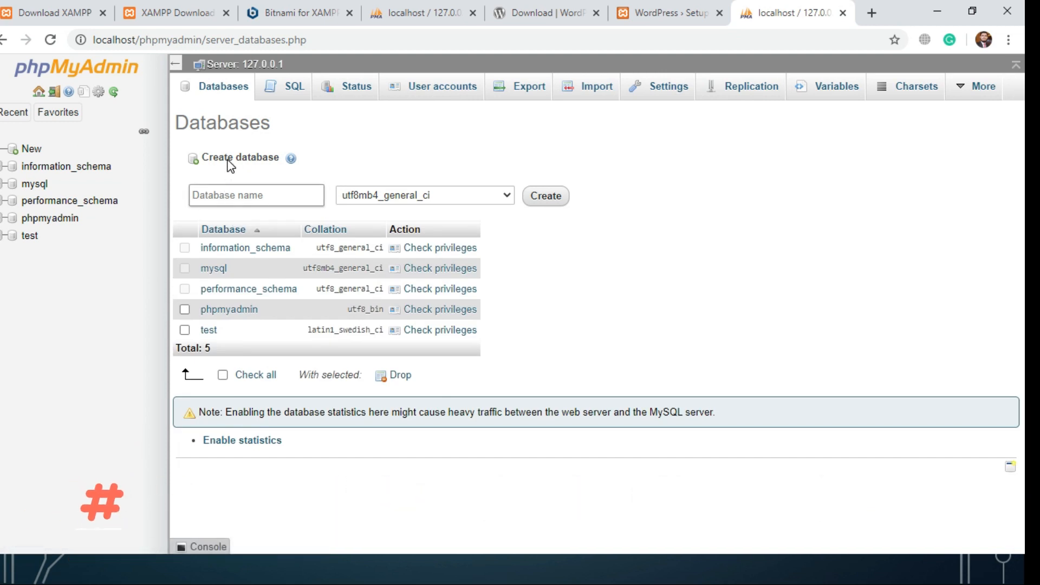
click(255, 195)
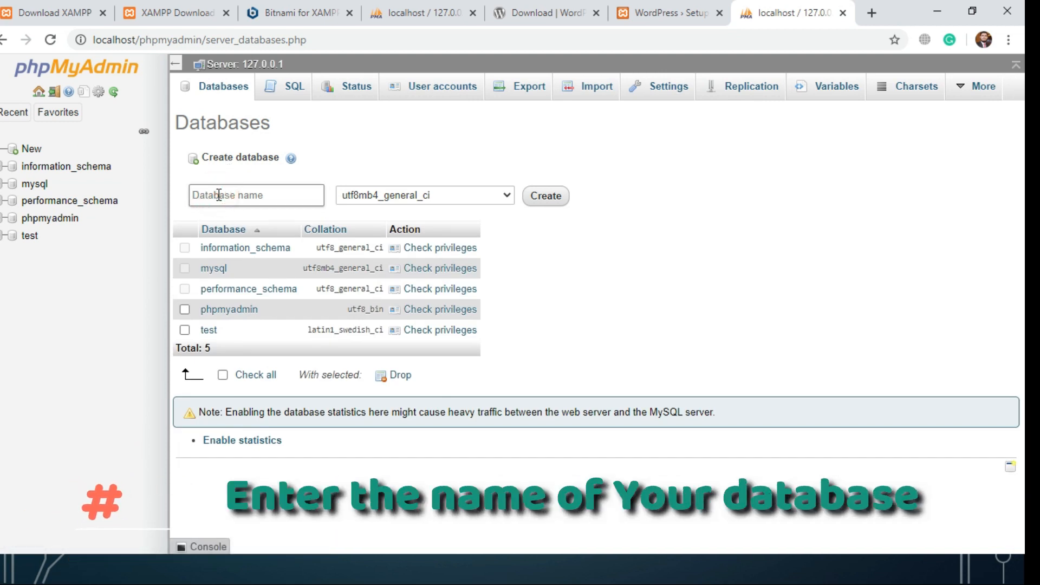
text(m)
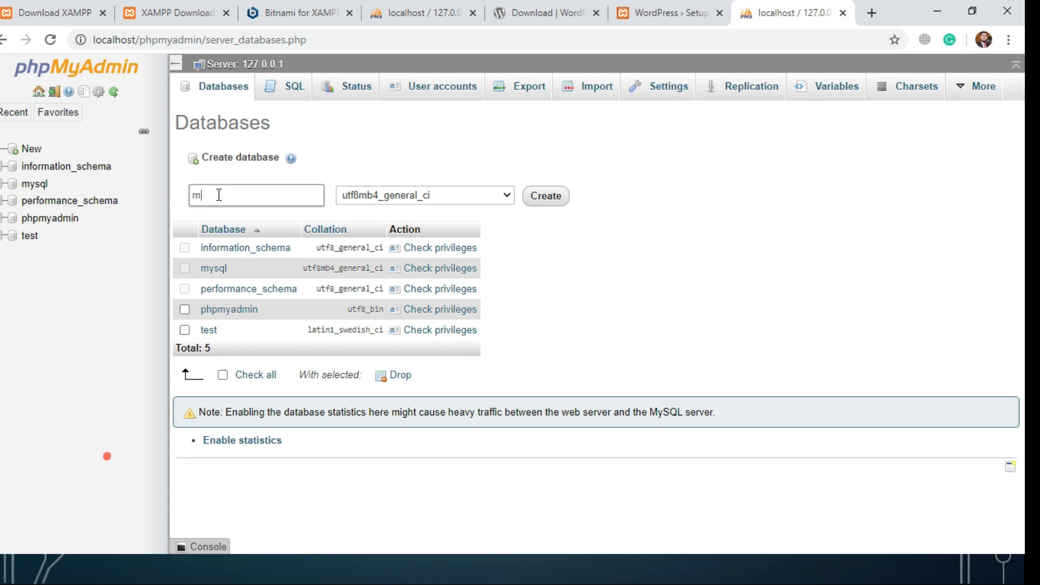
text(yweb)
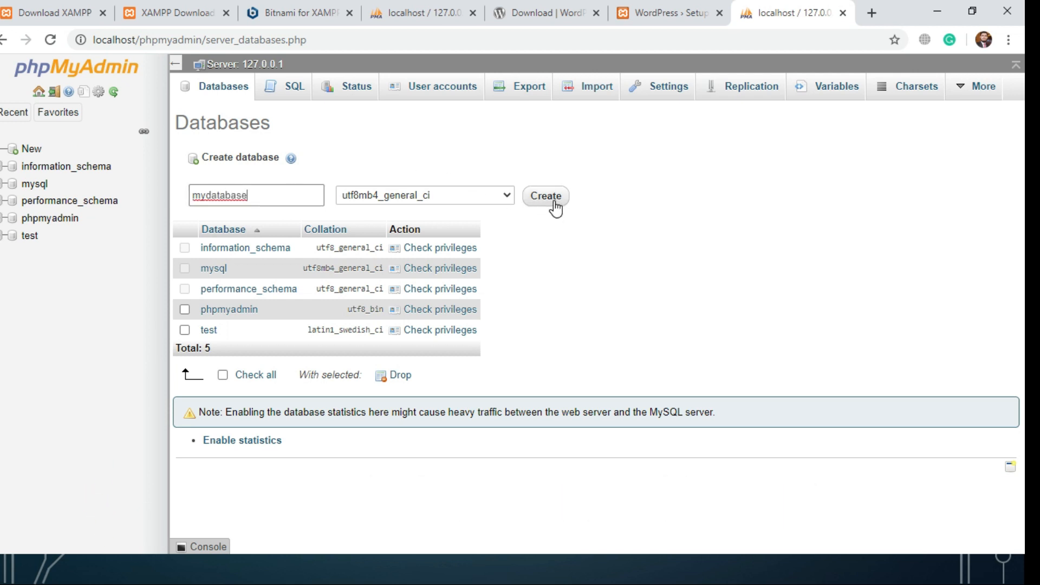
click(545, 196)
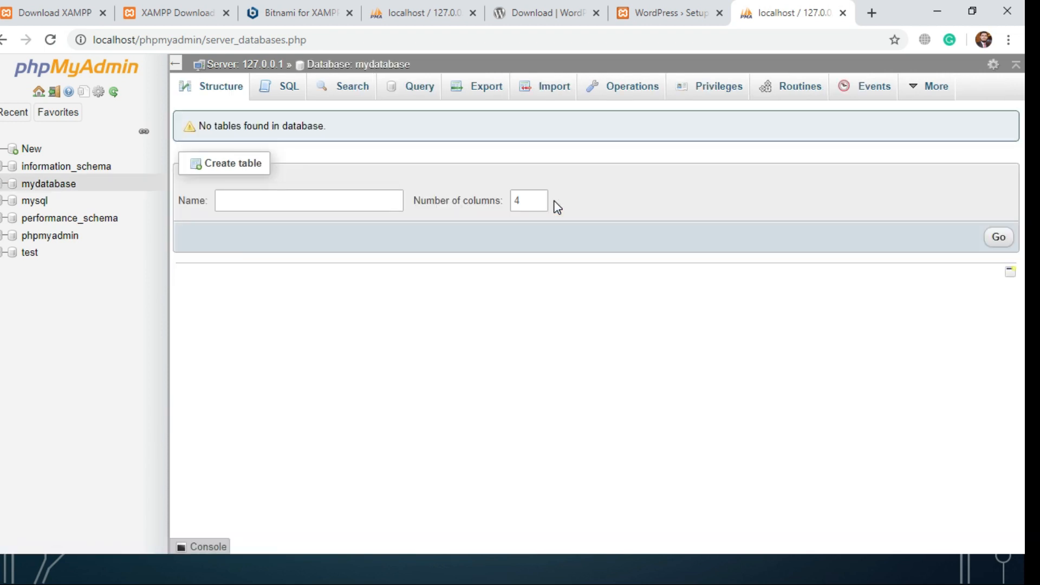
click(666, 13)
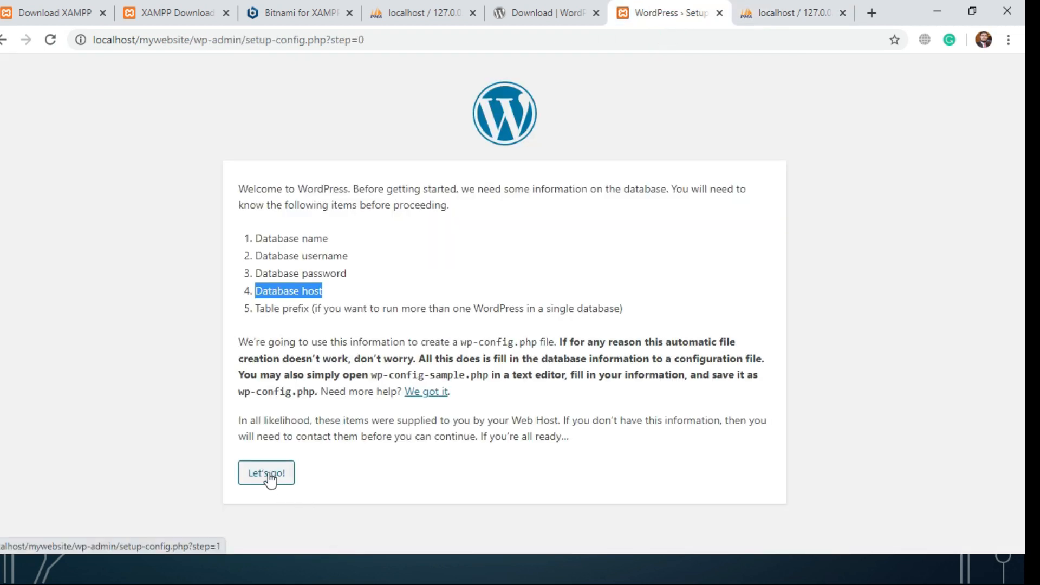
- Submit connection details mydatabase, user root, blank password, and run the installation
click(267, 473)
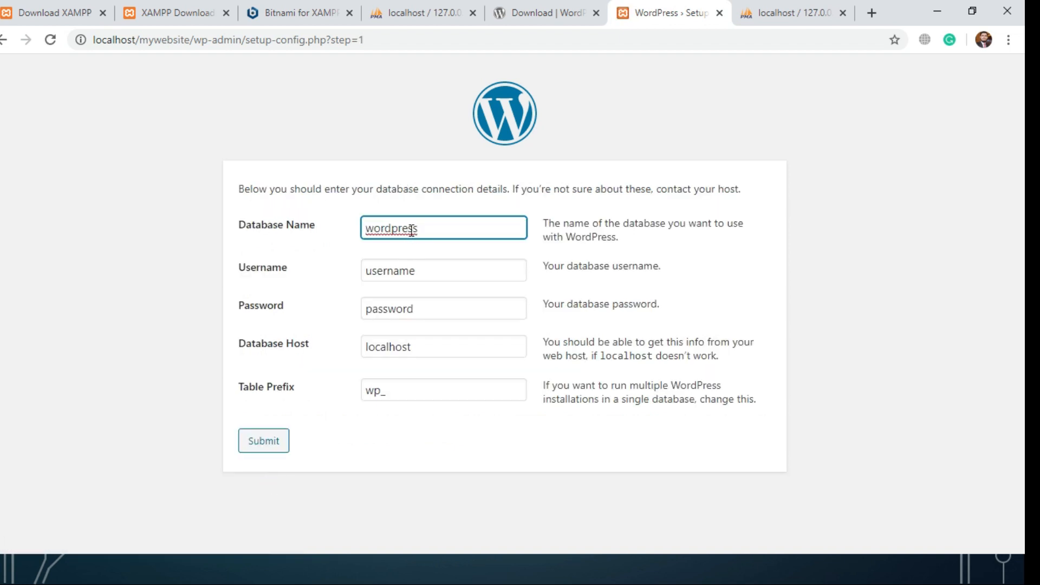
text(my)
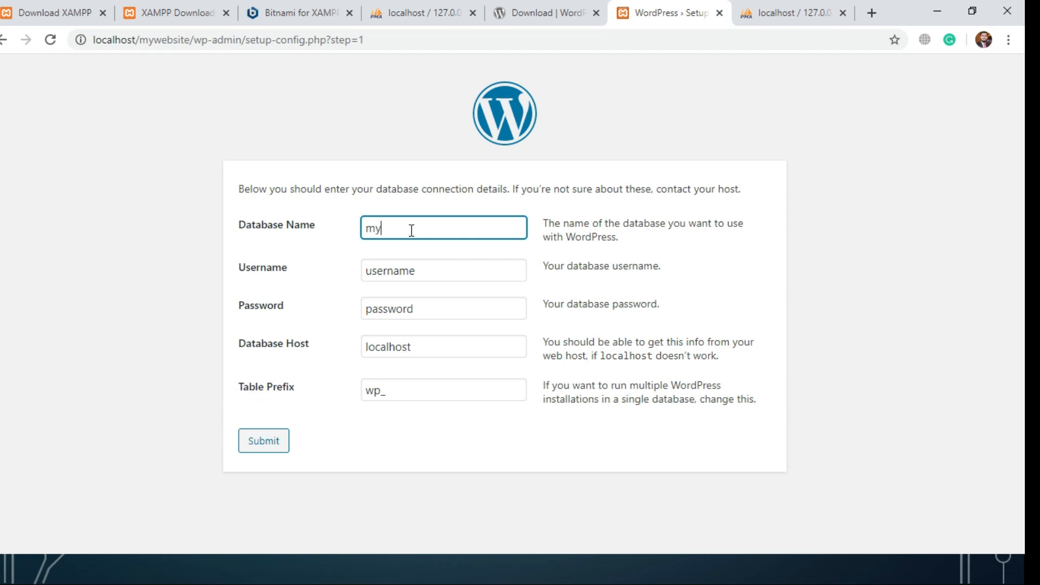
text(database)
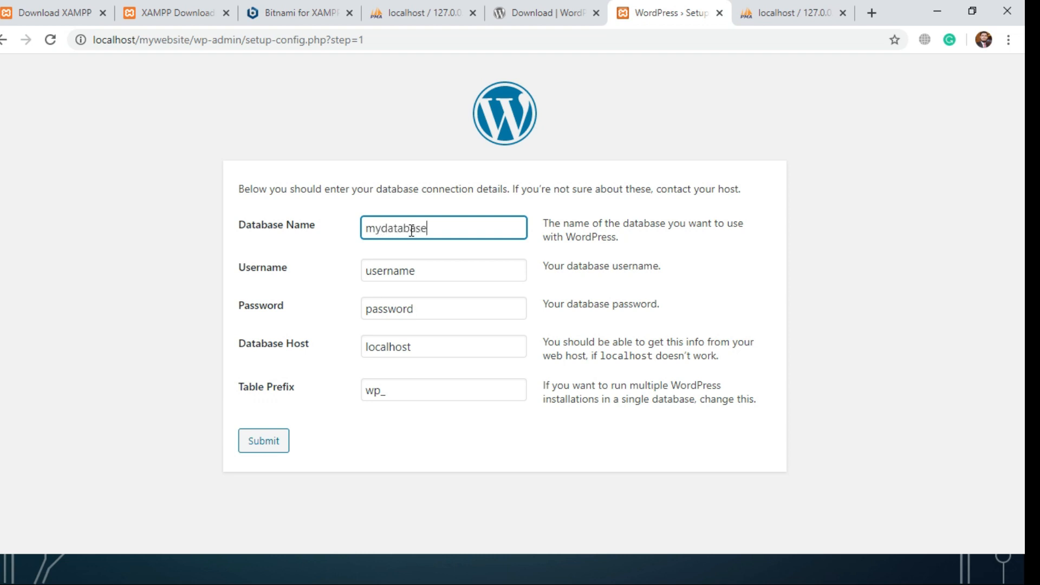
text(root)
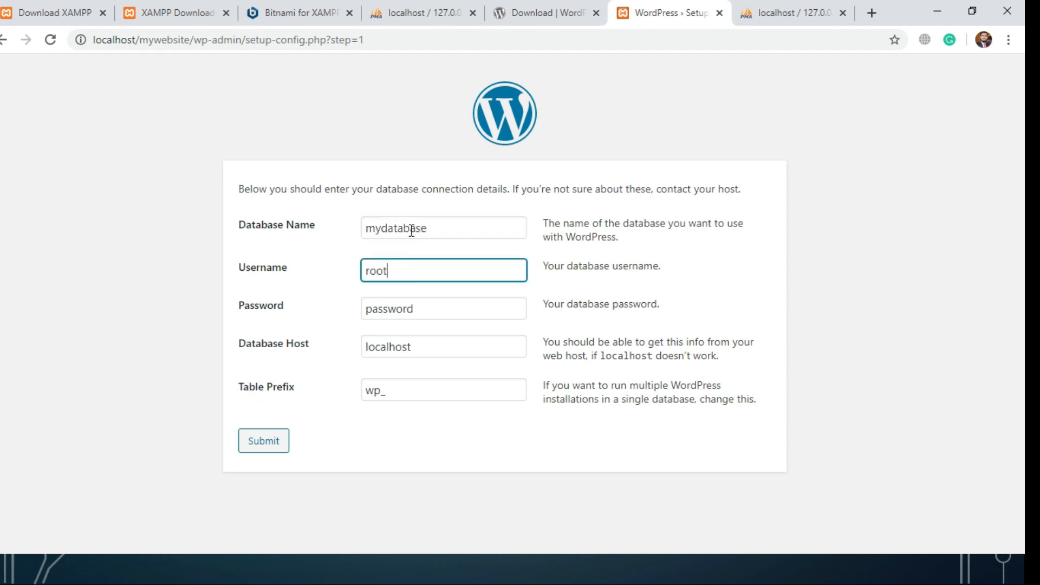
click(443, 308)
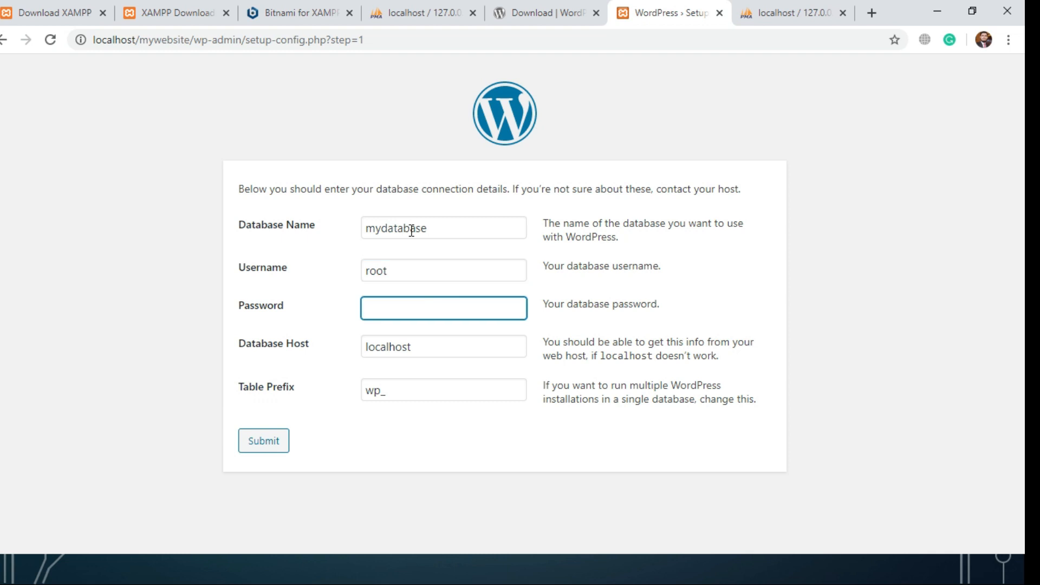
mouse_move(388, 472)
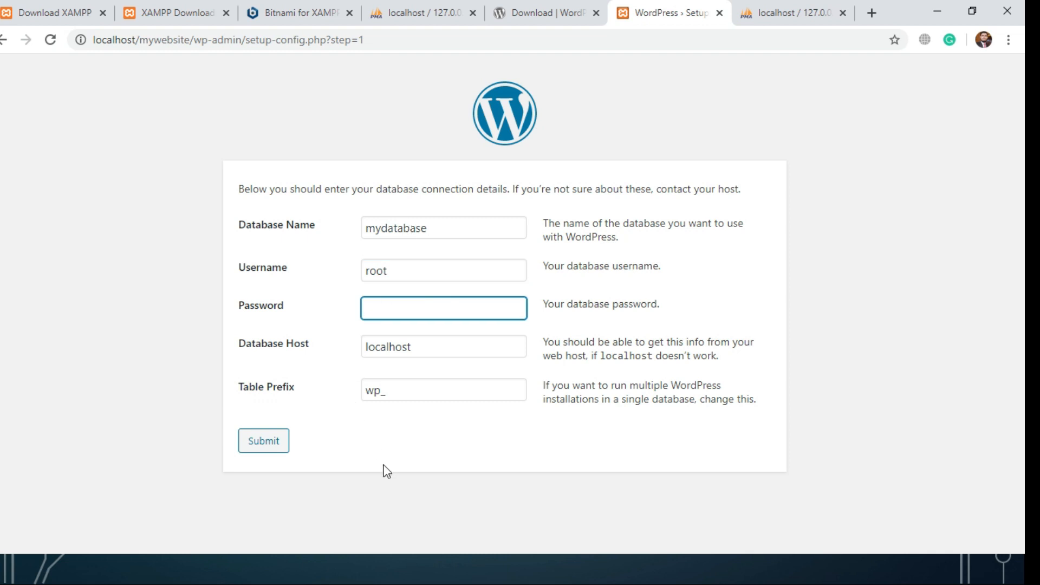
click(264, 441)
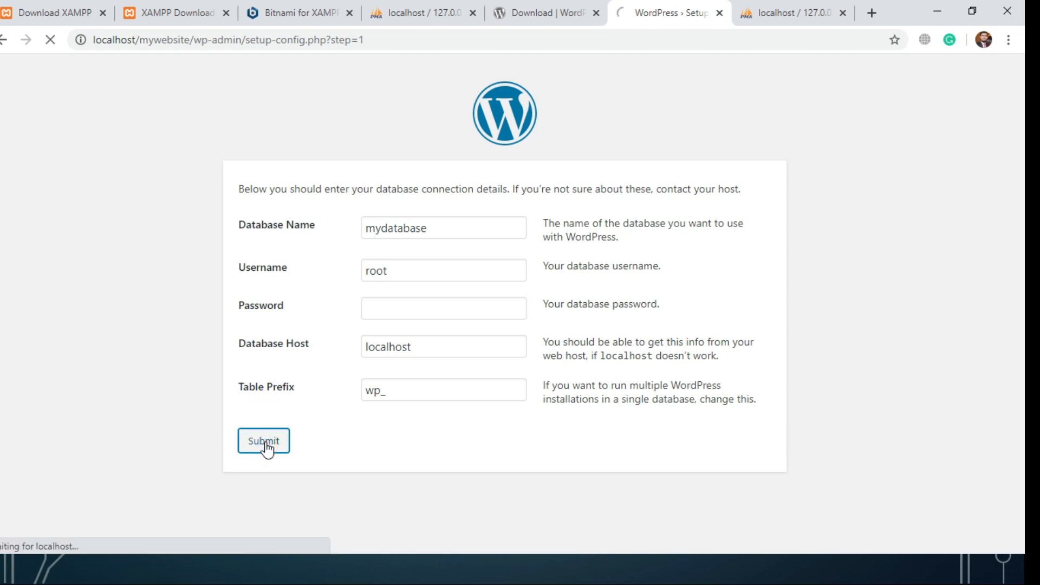
click(264, 441)
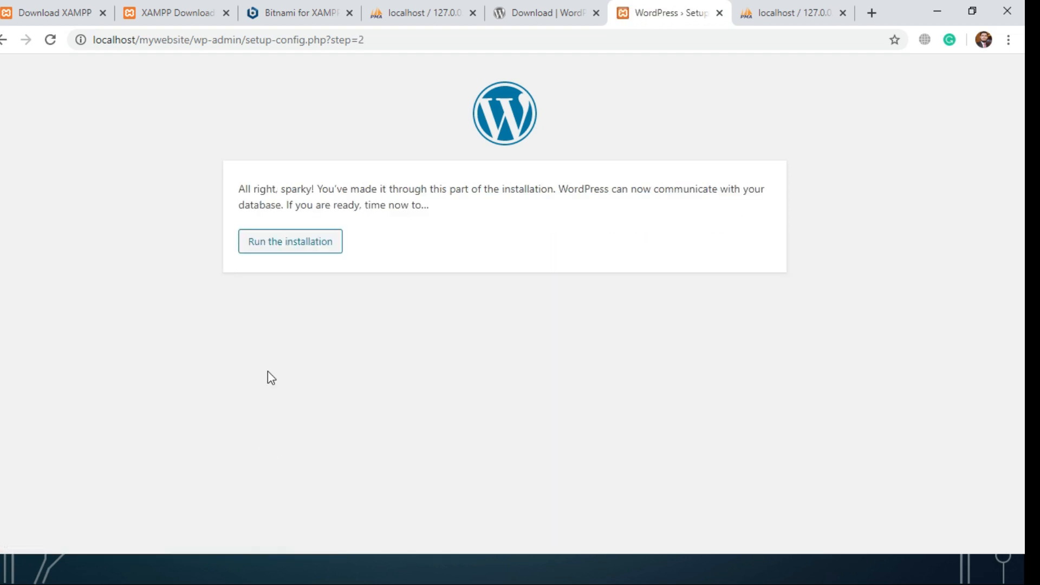
click(290, 241)
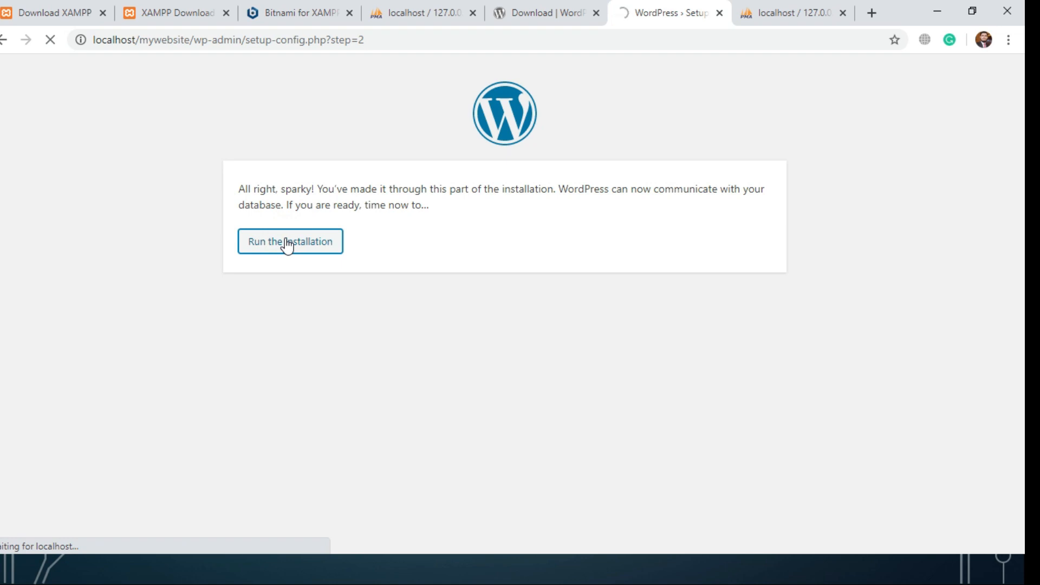
click(290, 240)
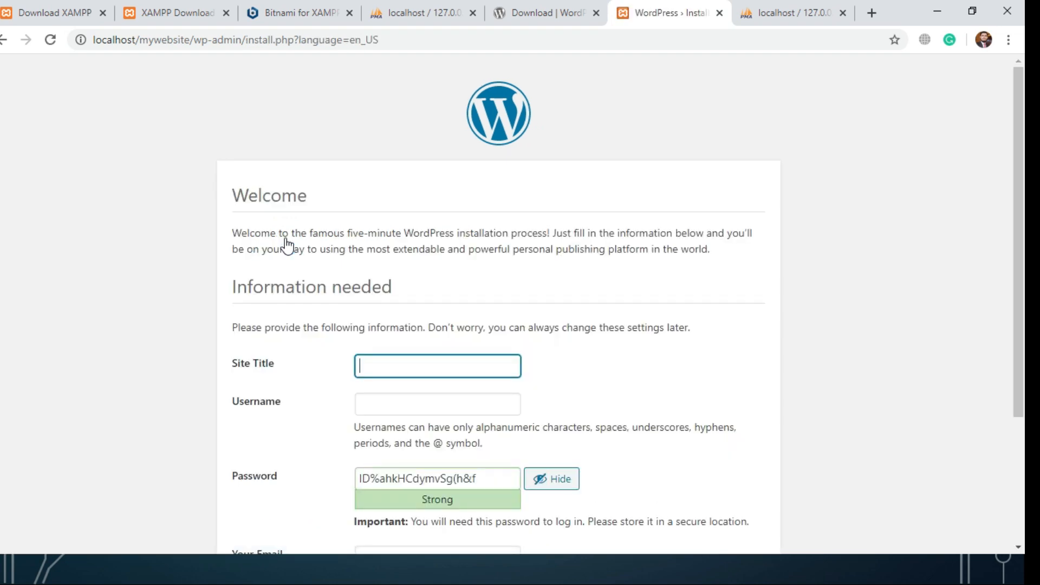
scroll(down, 3)
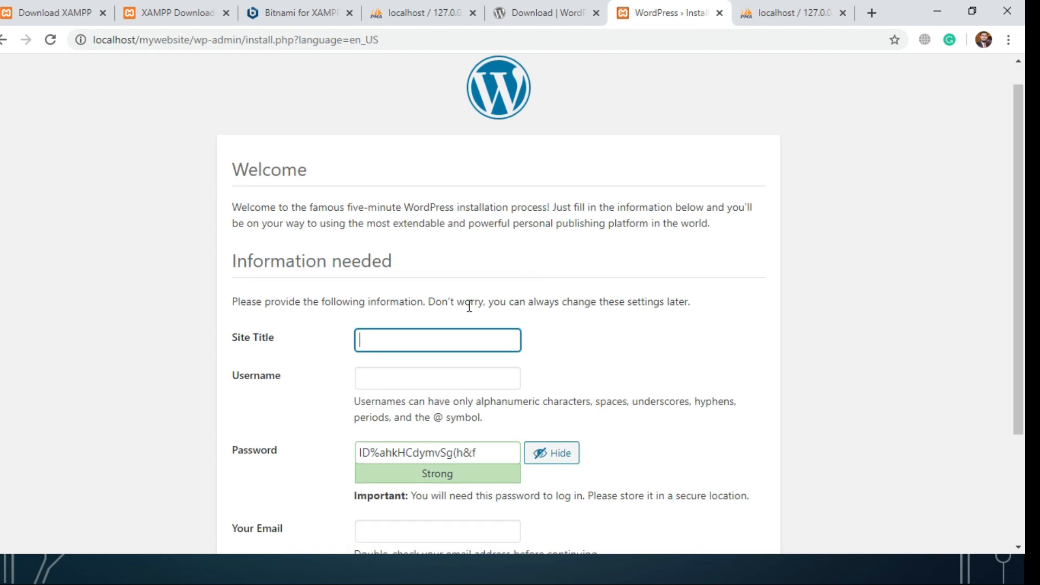
text(My Website)
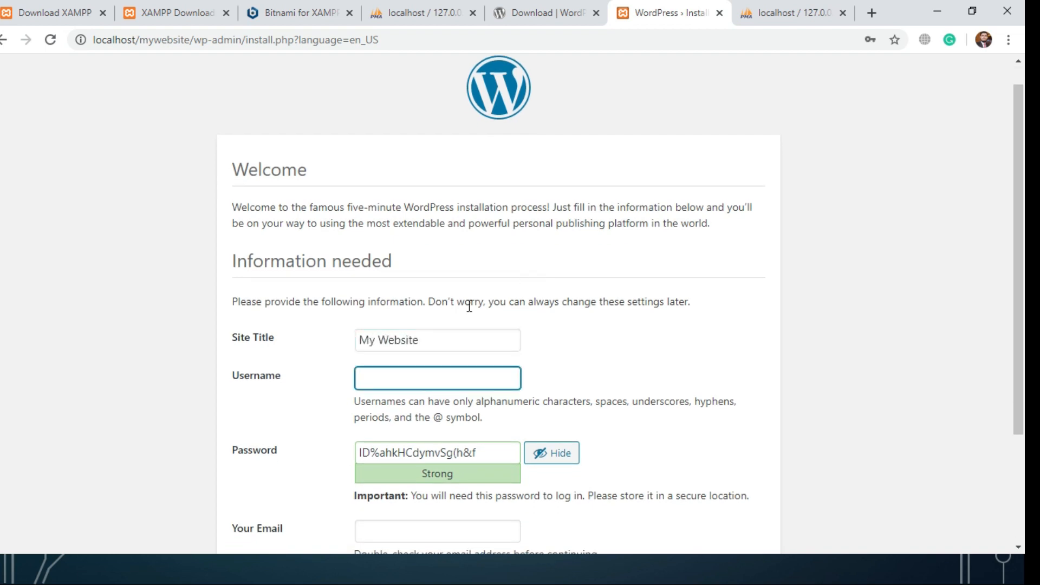
text(Admin)
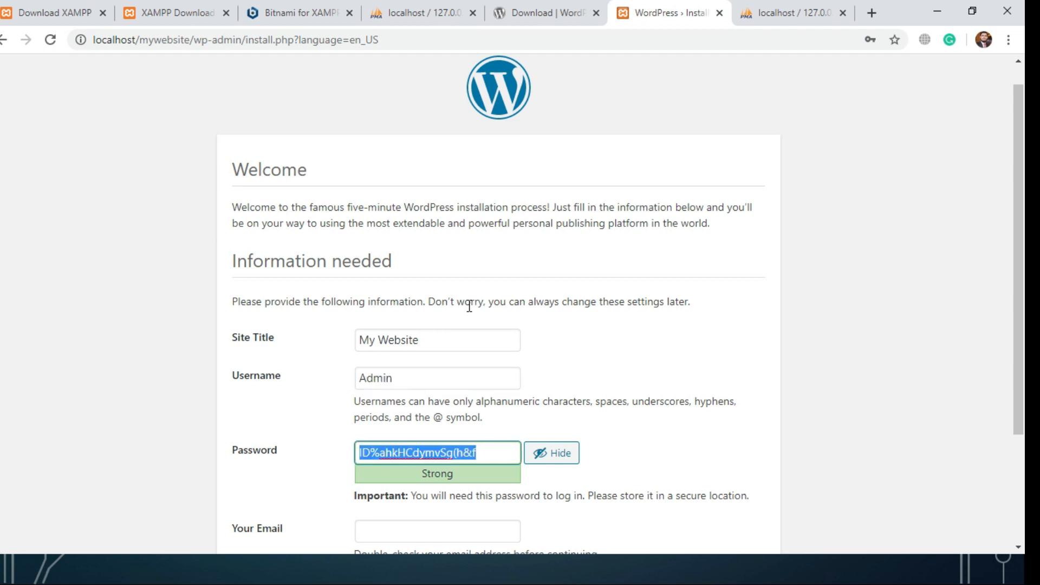
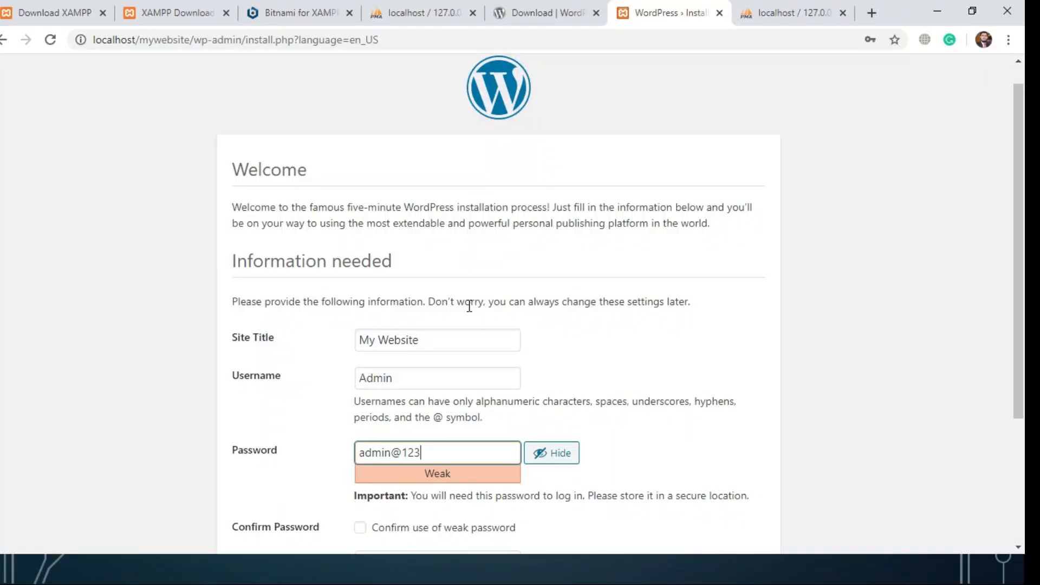
scroll(down, 3)
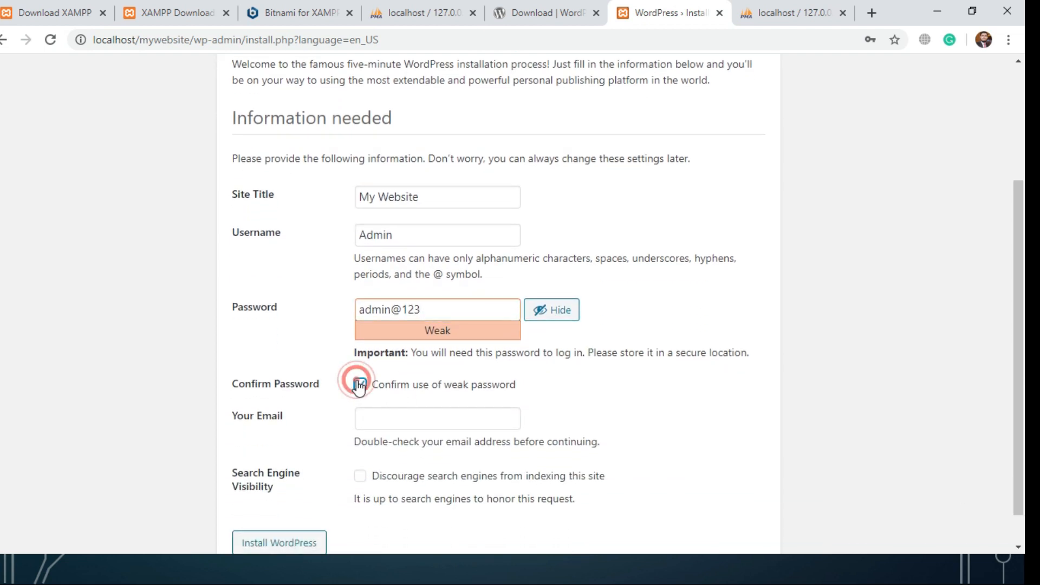
click(360, 385)
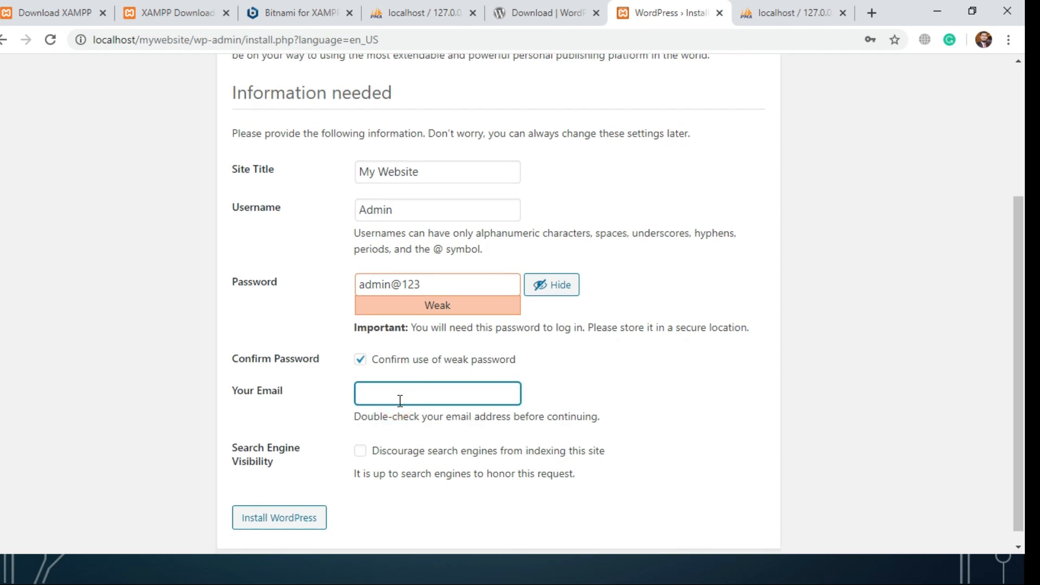
- Enter the admin email starting admin@myw and install WordPress
text(admin)
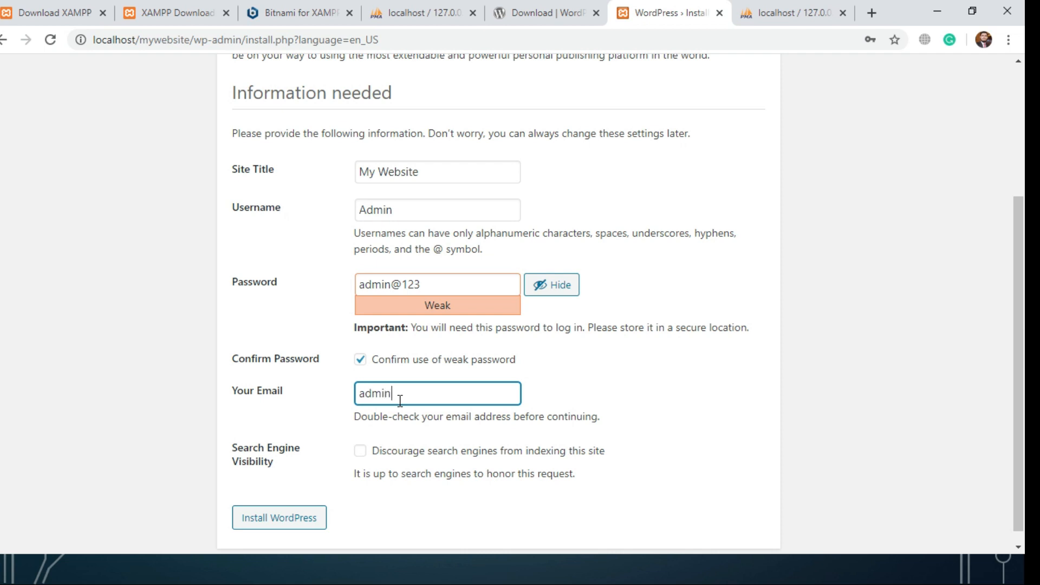
text(@mywebsite.com)
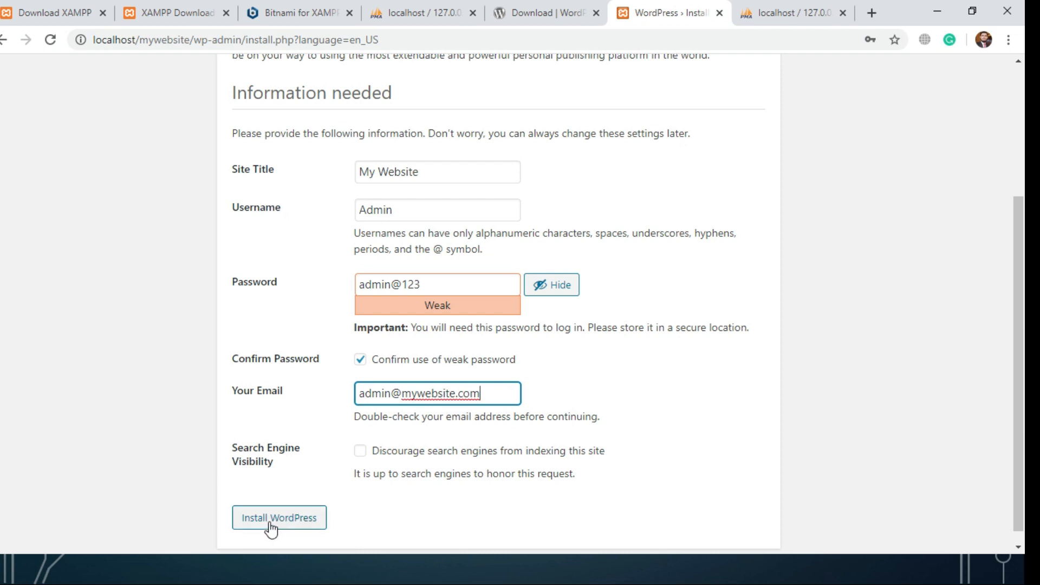
click(278, 518)
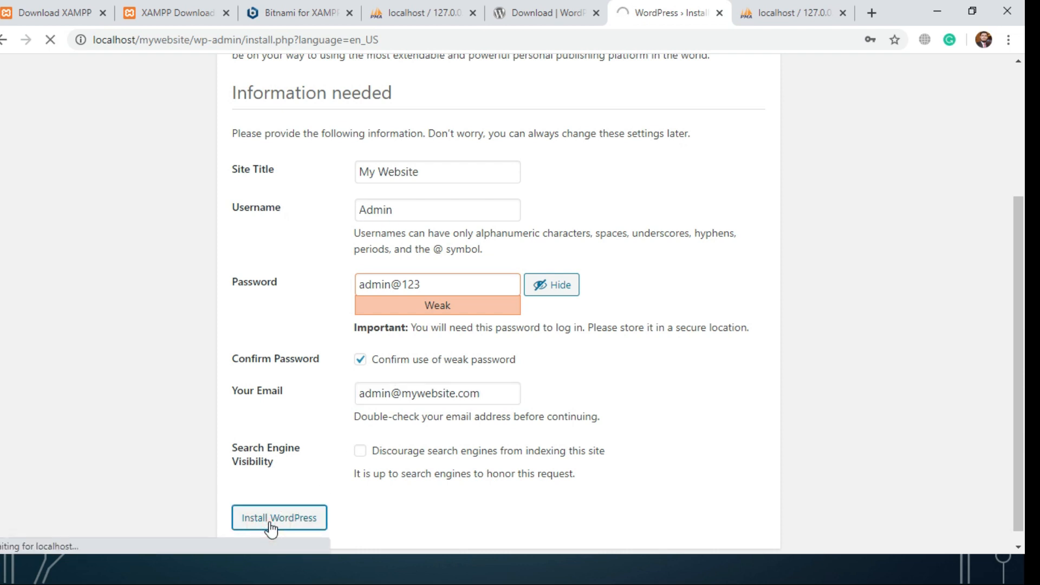
click(278, 519)
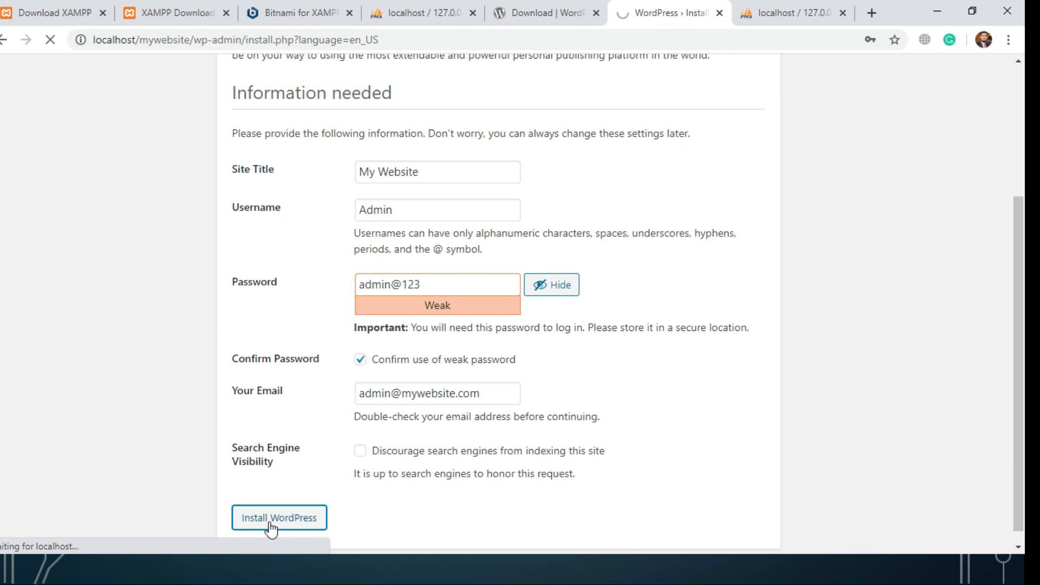
click(279, 518)
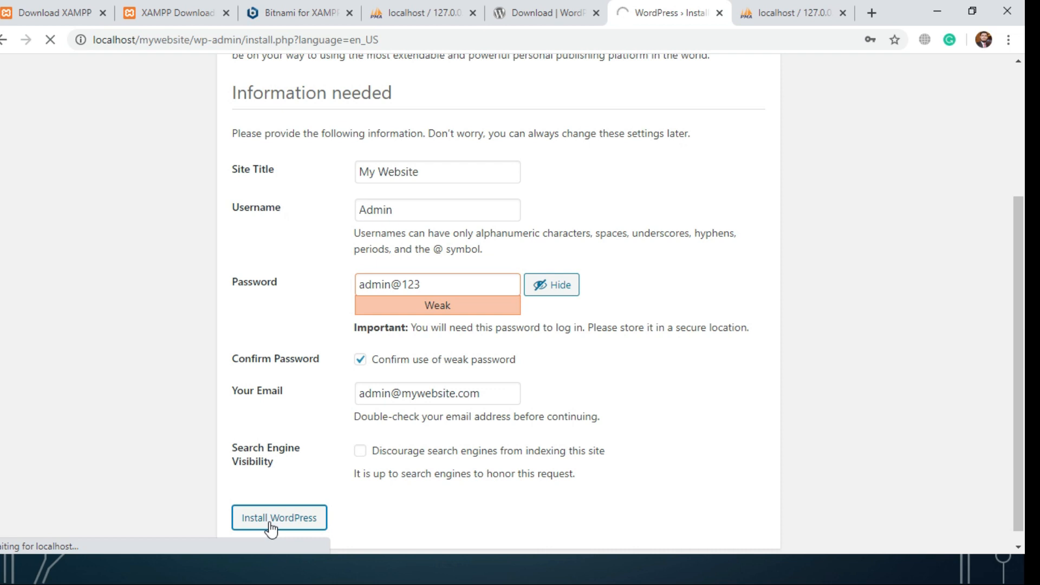
click(278, 518)
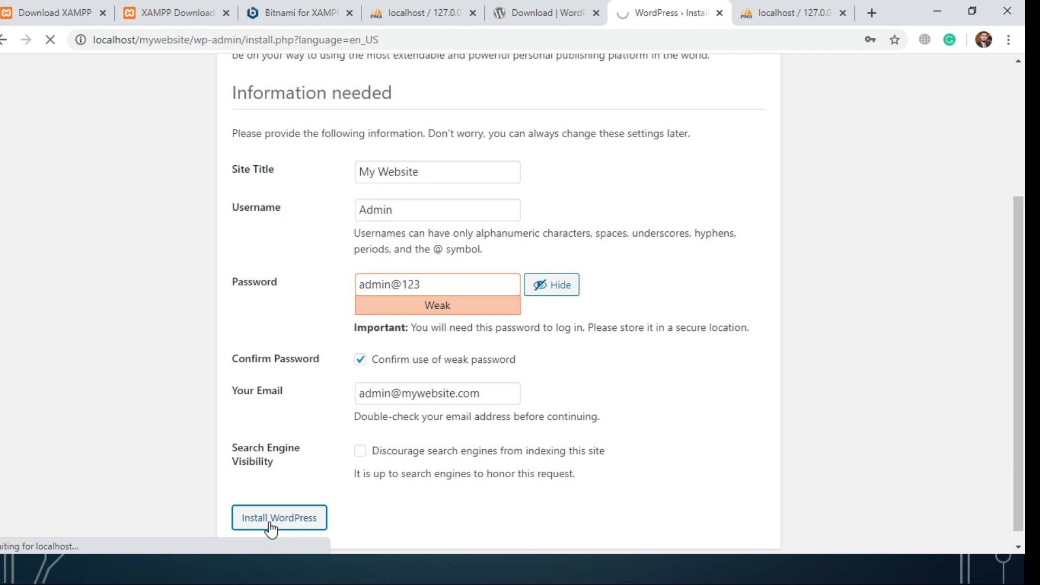
click(278, 518)
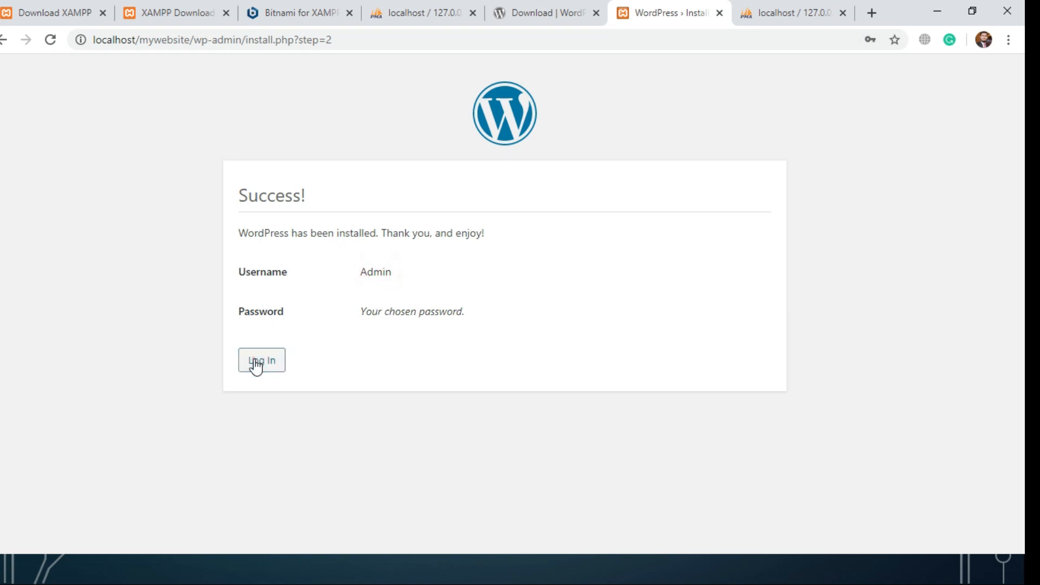
- Go to the admin login page for Admin and begin entering the password
click(261, 360)
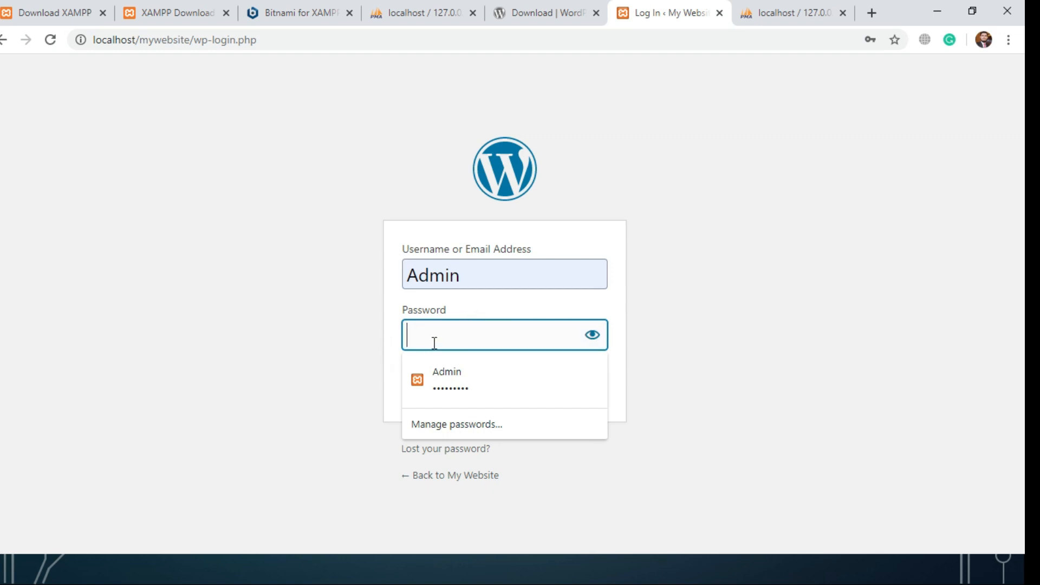
text(••)
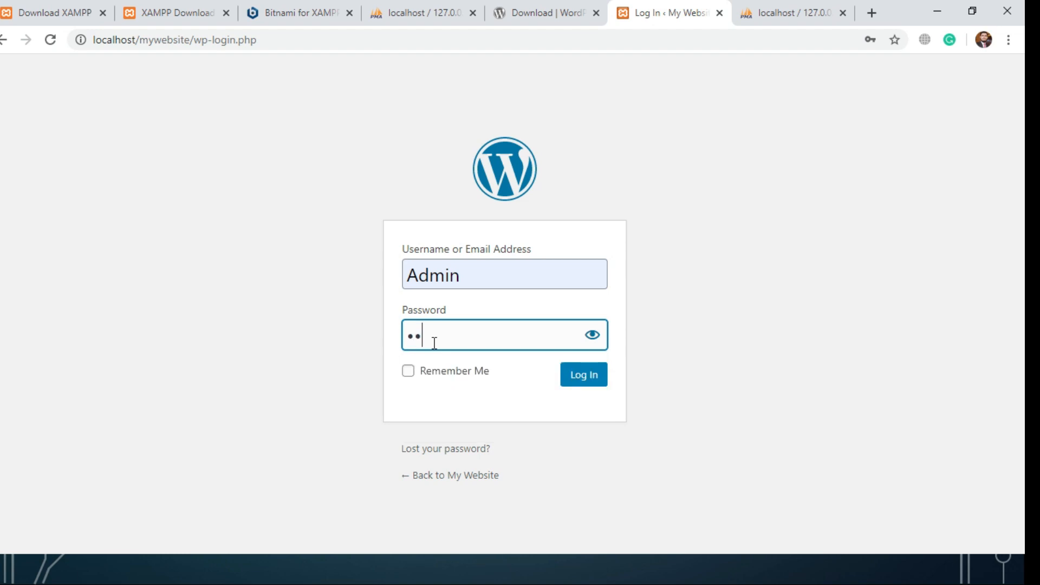